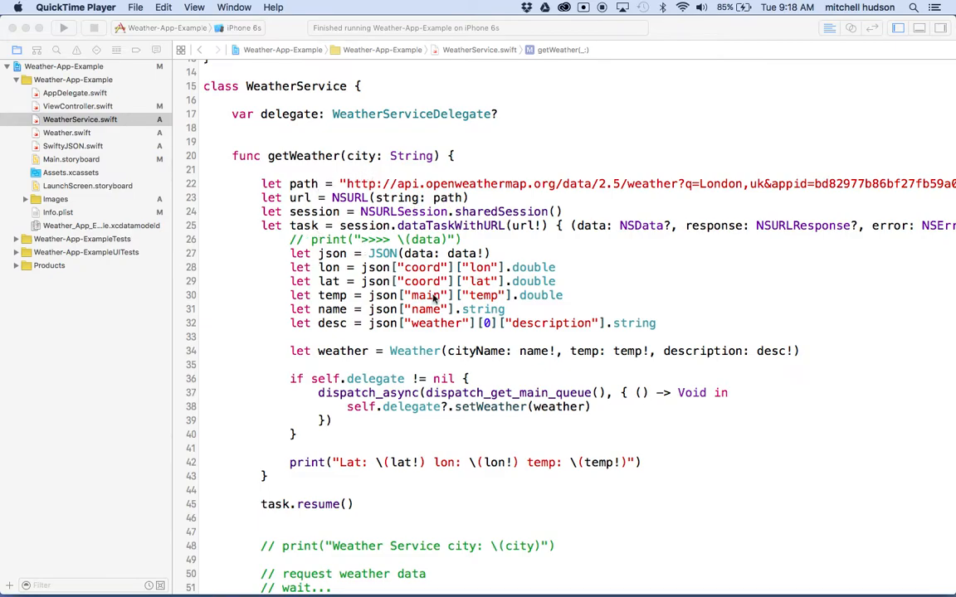
pyautogui.moveTo(390, 376)
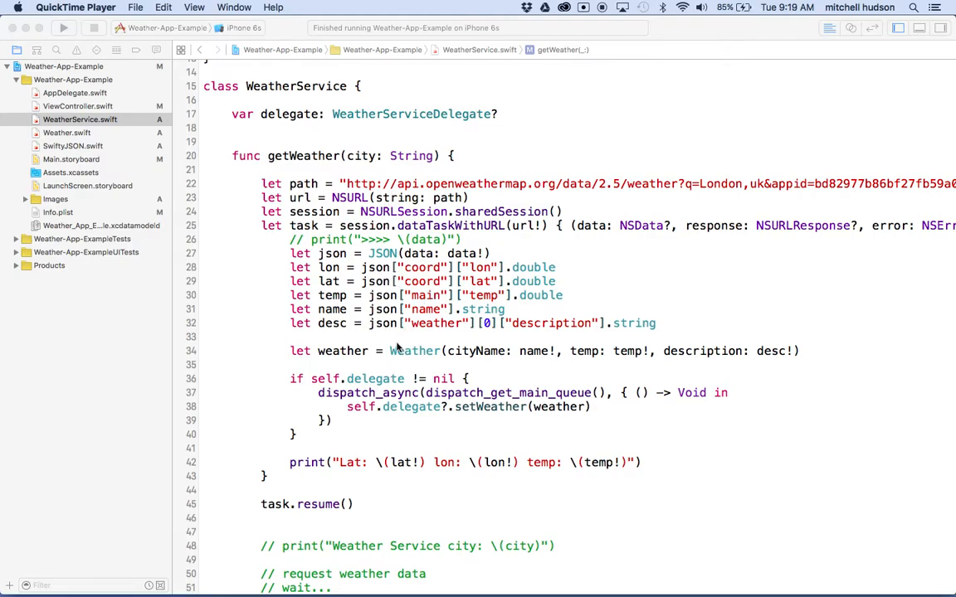
pyautogui.moveTo(291, 434)
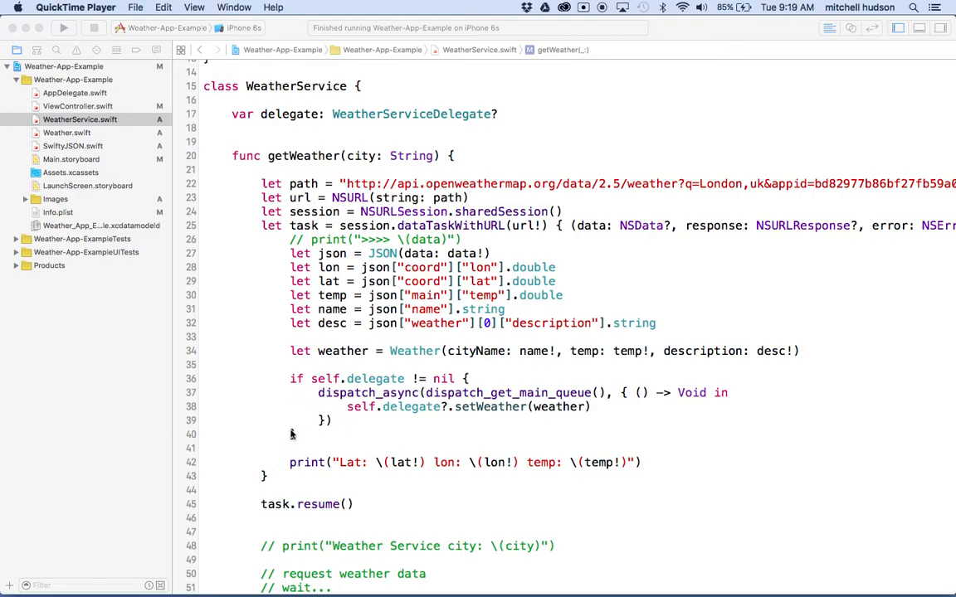
pyautogui.moveTo(311, 436)
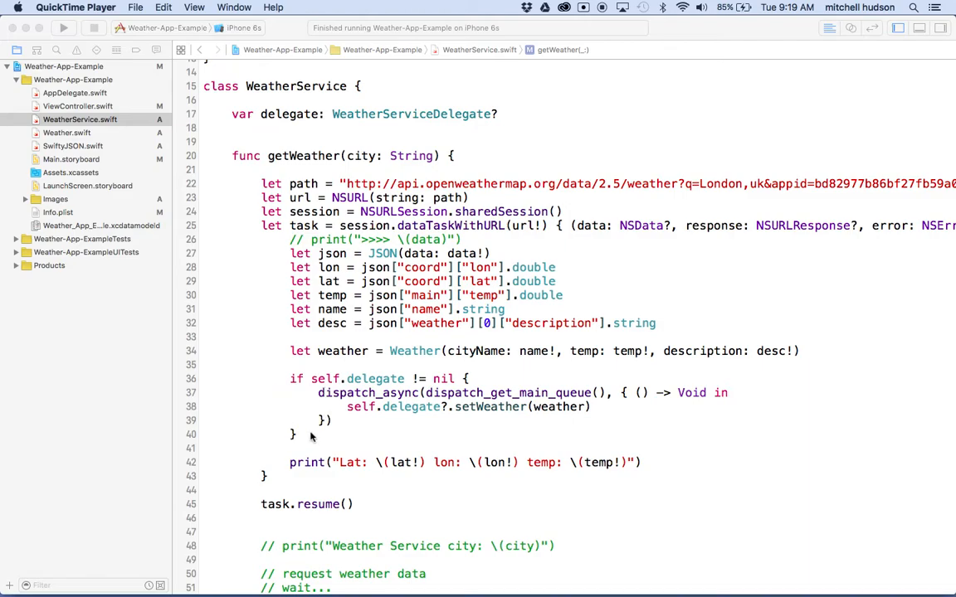
pyautogui.moveTo(362, 378)
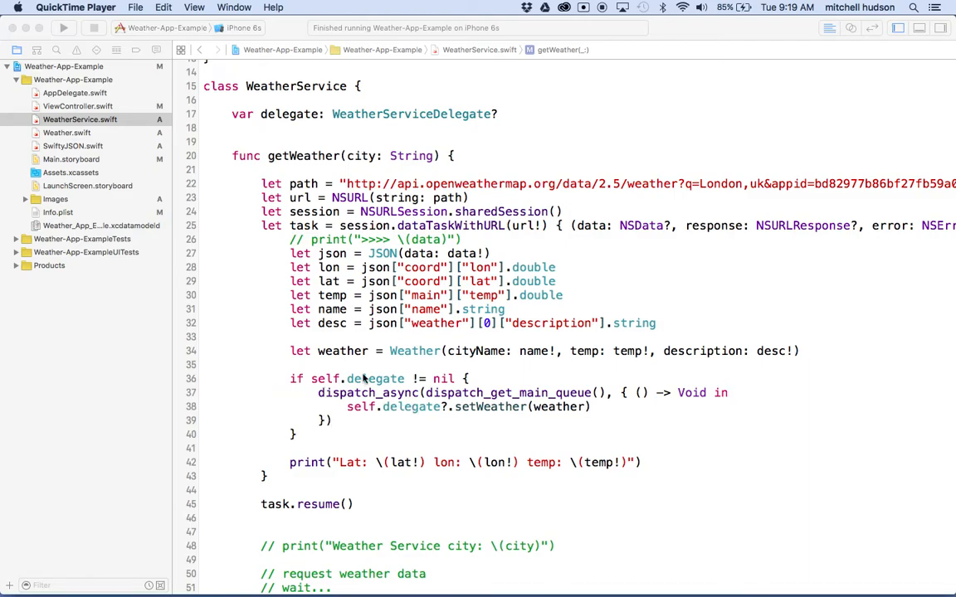
pyautogui.moveTo(655, 174)
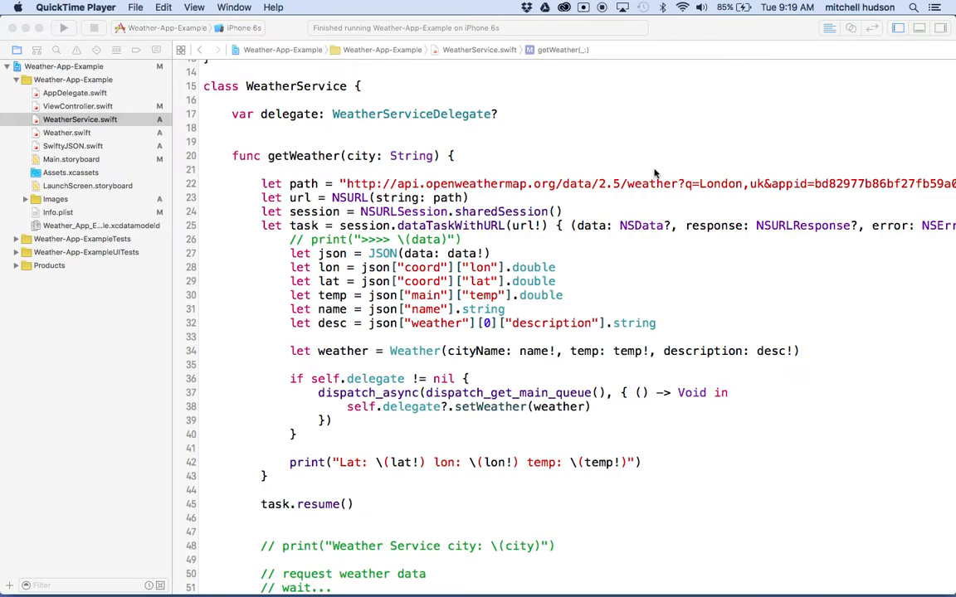
pyautogui.moveTo(702, 188)
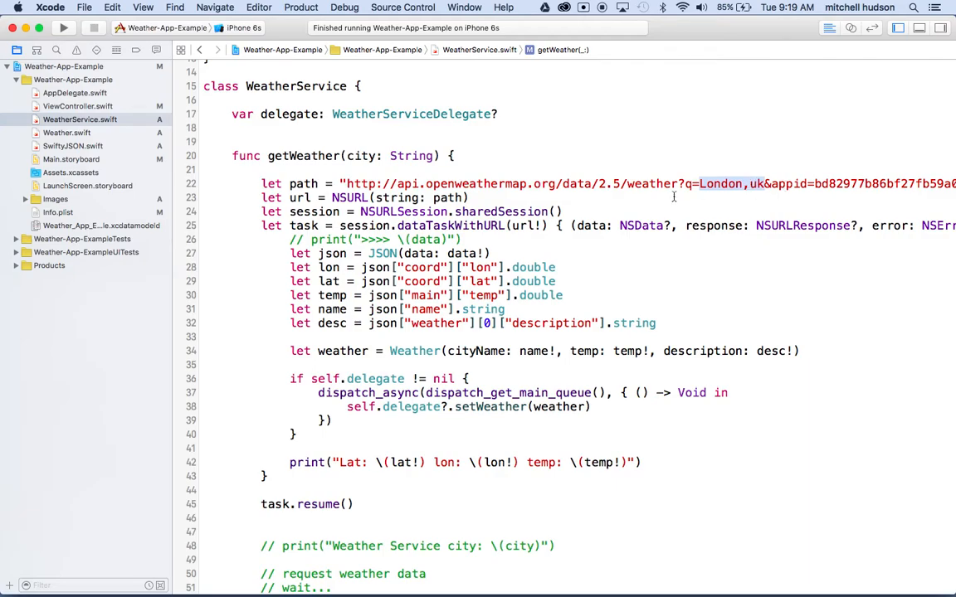
pyautogui.moveTo(687, 197)
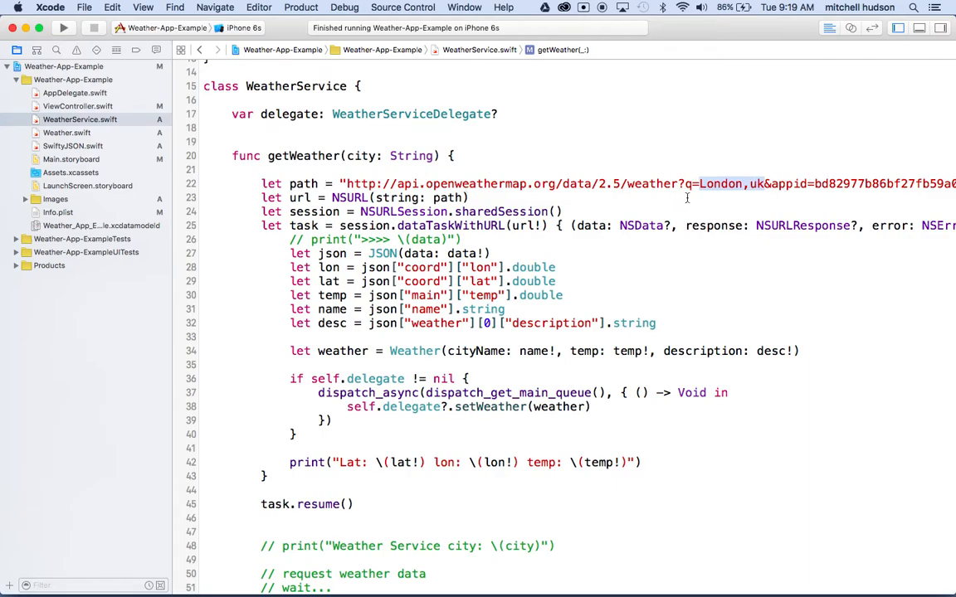
pyautogui.moveTo(687, 184)
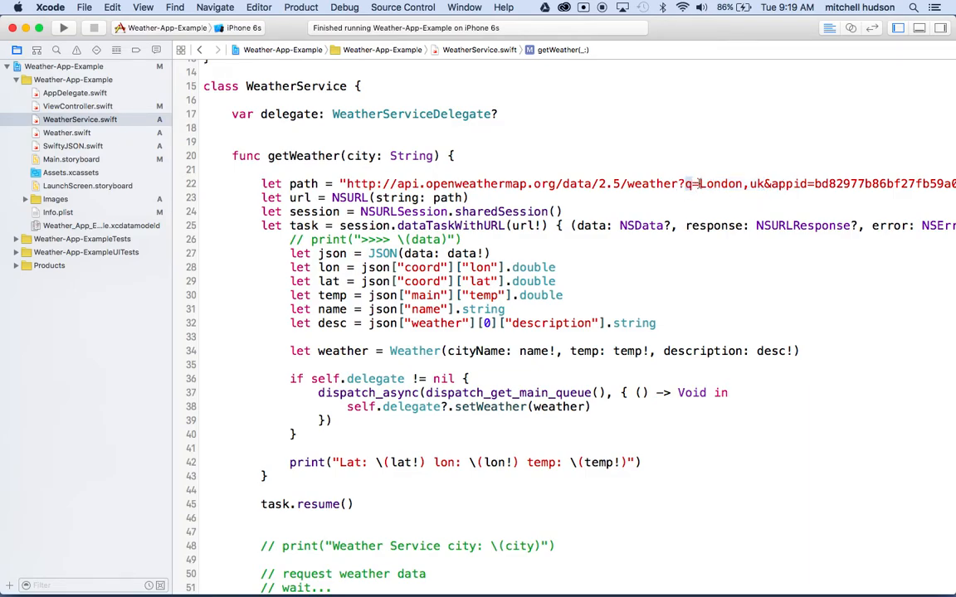
# Replace the hard-coded London,uk in getWeather's request path with \(city) interpolation
pyautogui.doubleClick(722, 183)
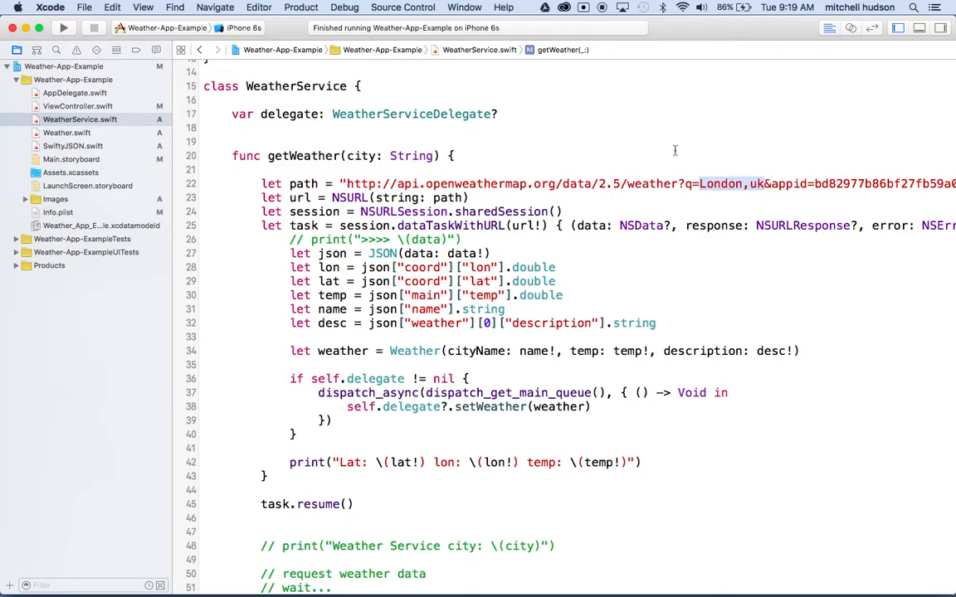
pyautogui.doubleClick(361, 156)
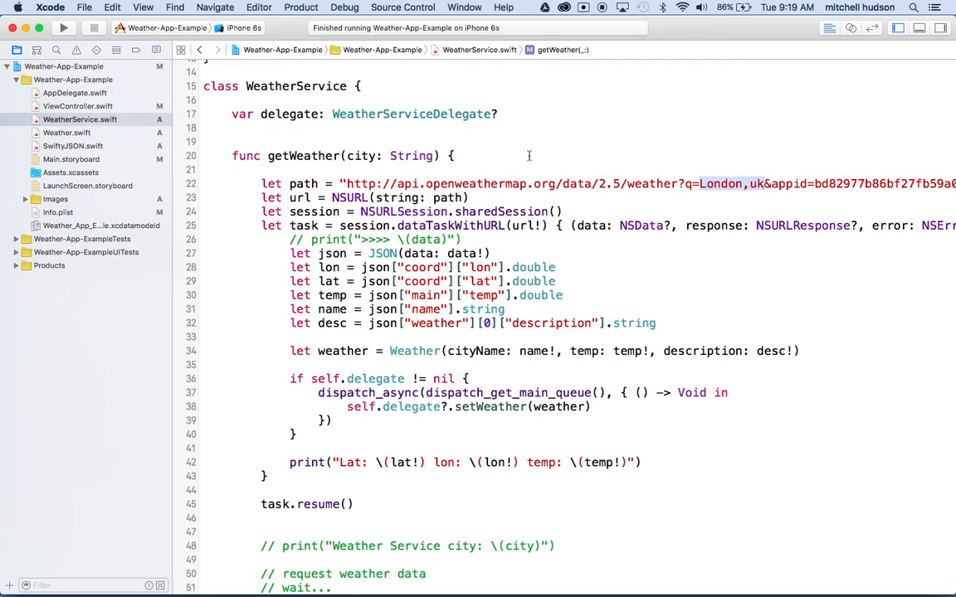
pyautogui.moveTo(805, 206)
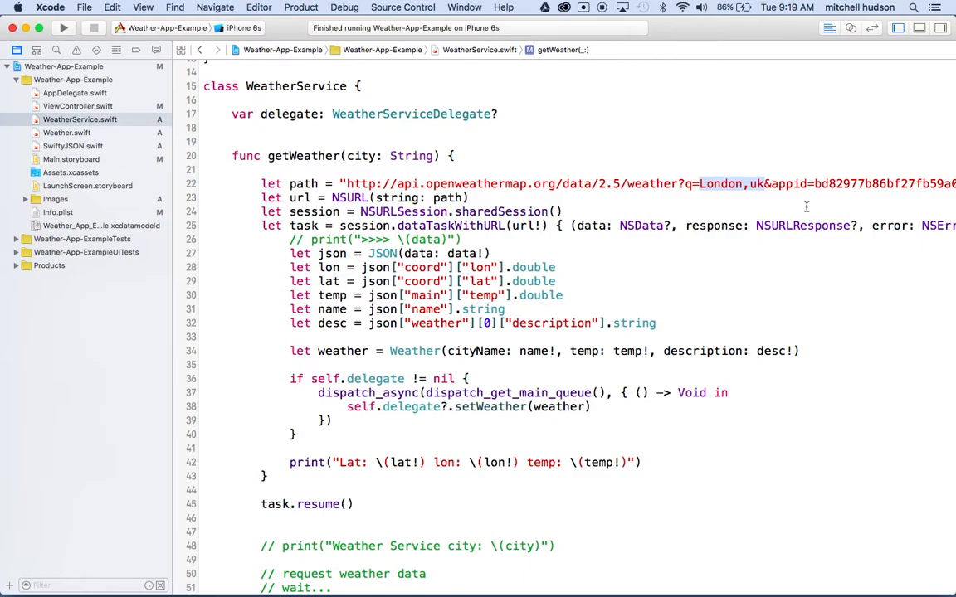
pyautogui.click(722, 183)
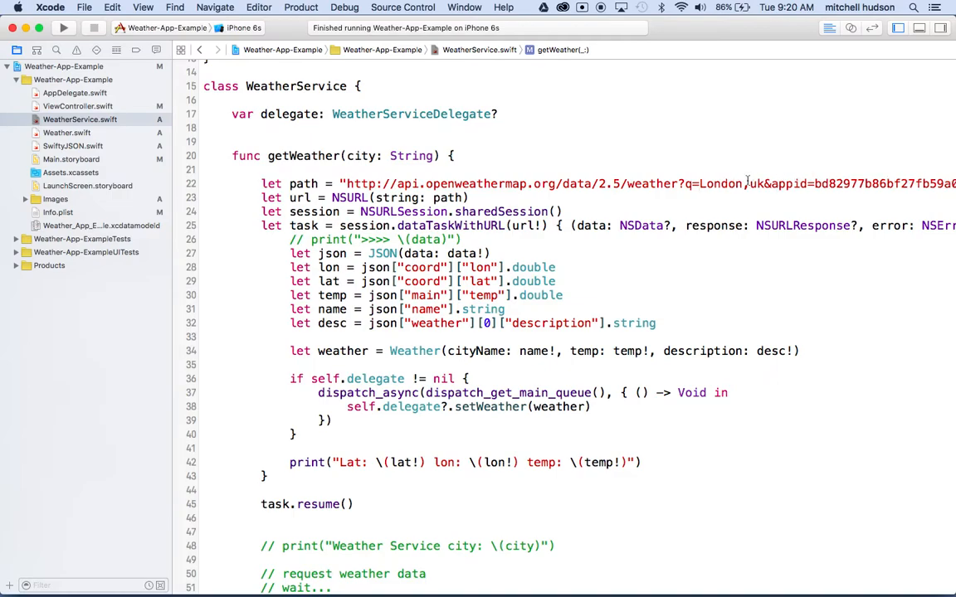
pyautogui.doubleClick(721, 183)
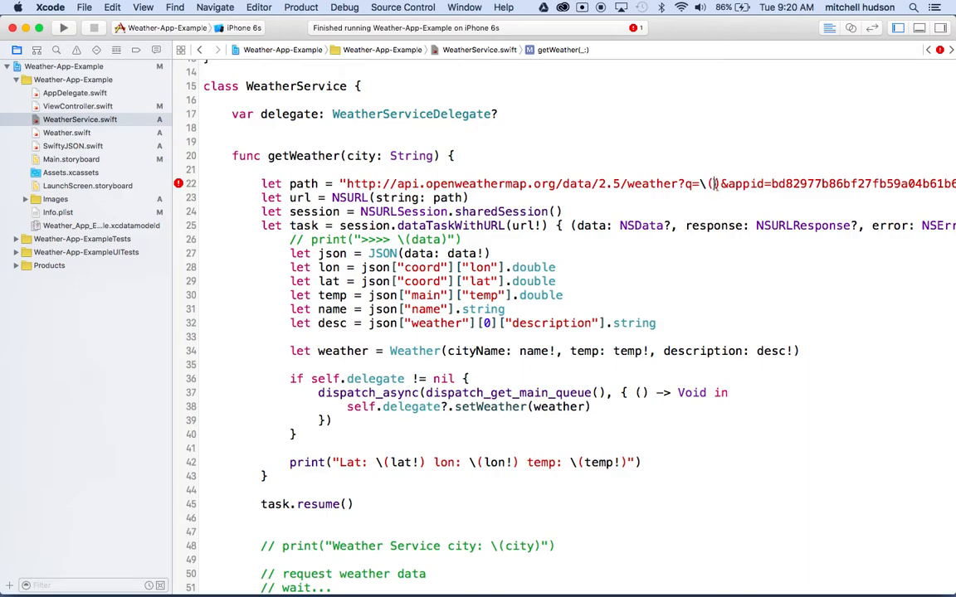
pyautogui.write('city')
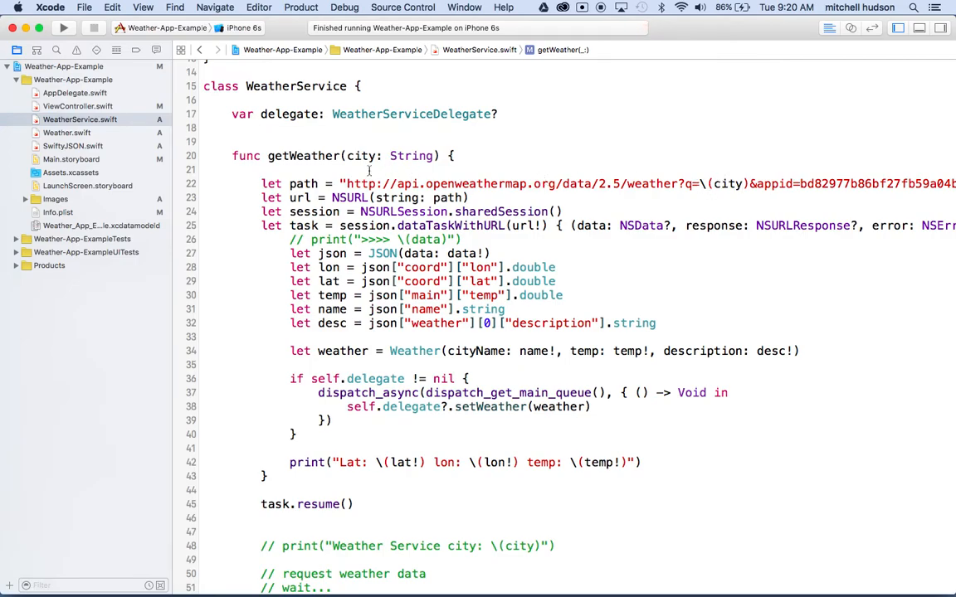
pyautogui.moveTo(744, 168)
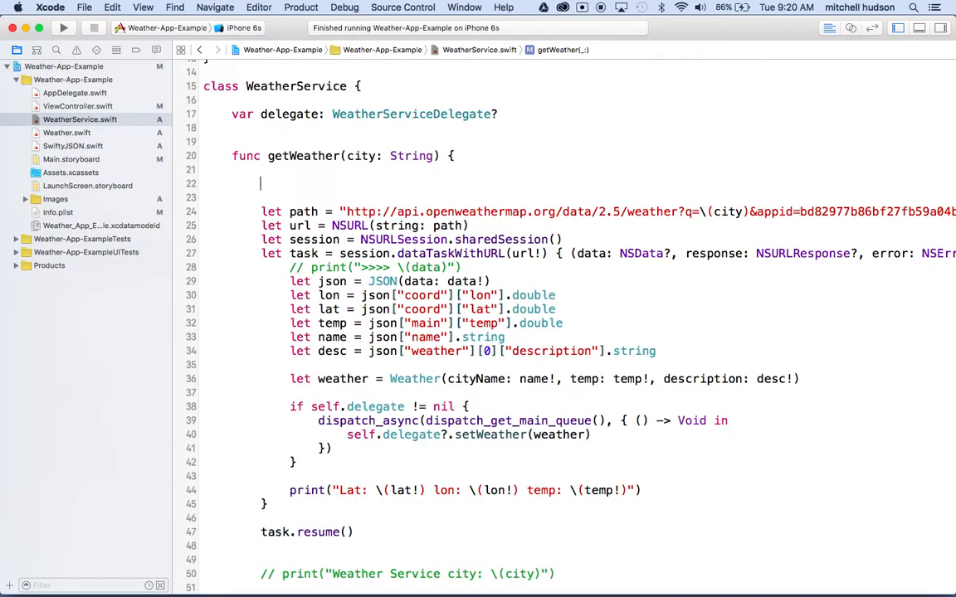
# Add a temporary San Francisco %20 comment at the top of getWeather, then remove it
pyautogui.write('//')
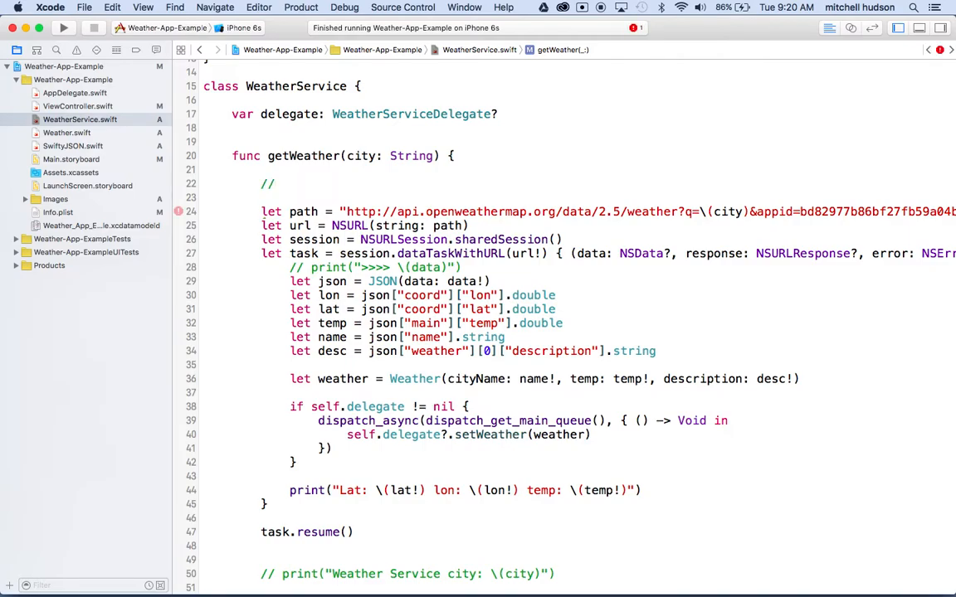
pyautogui.write('San Fran')
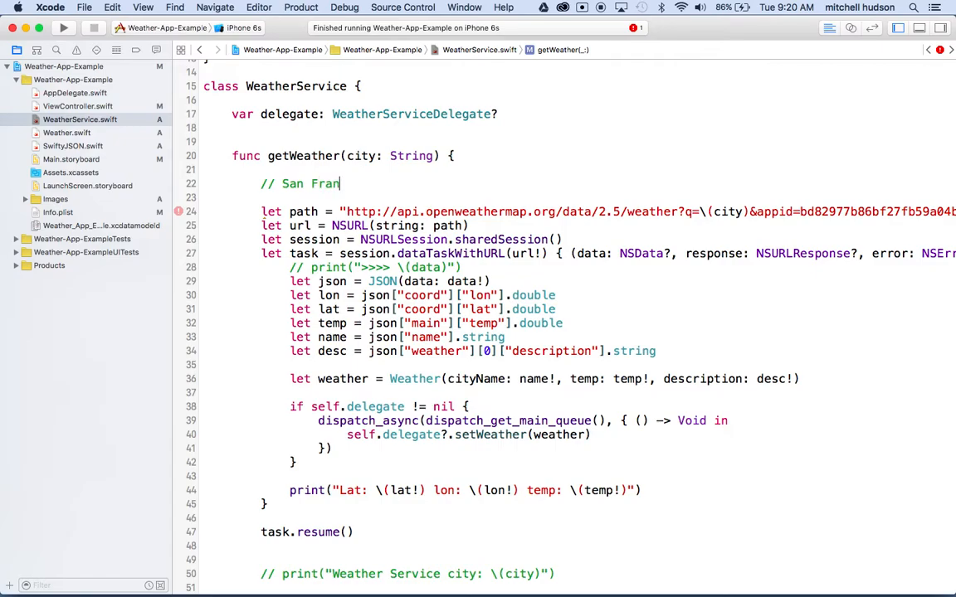
pyautogui.write('cisco')
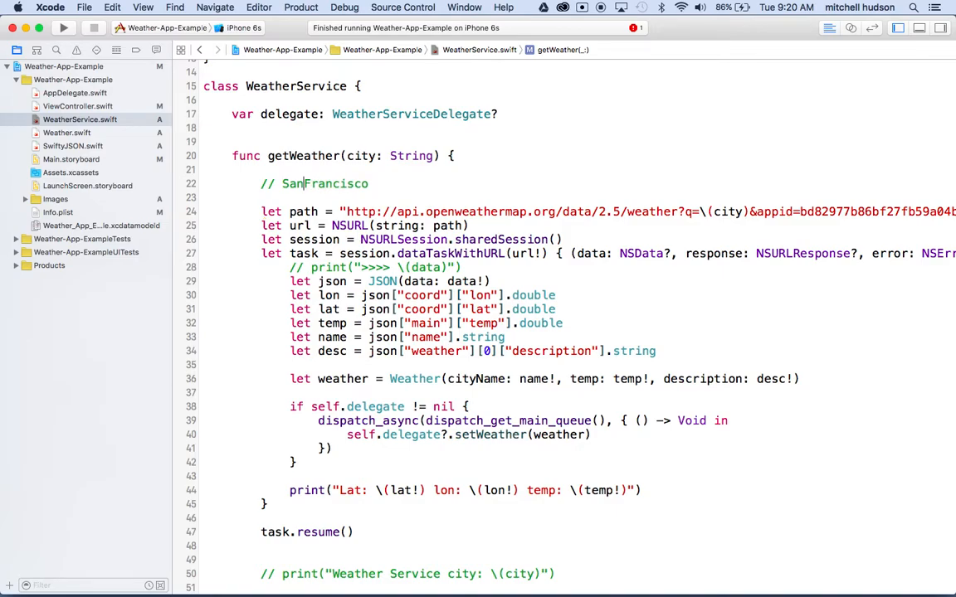
pyautogui.write('%20')
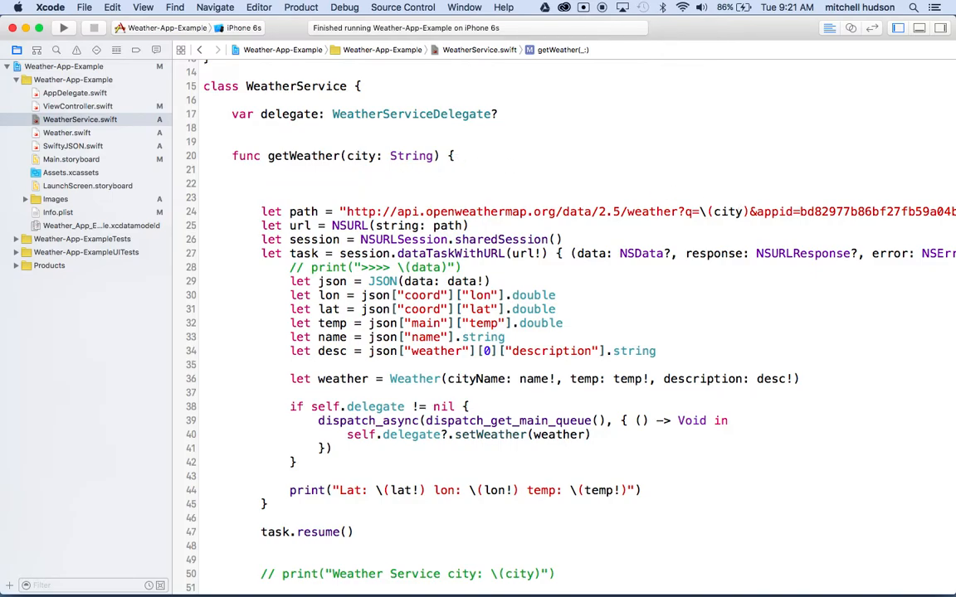
# Write let cityEscaped = city.stringByAddingPercentEncodingWithAllowedCharacters at the top of getWeather
pyautogui.write('let c')
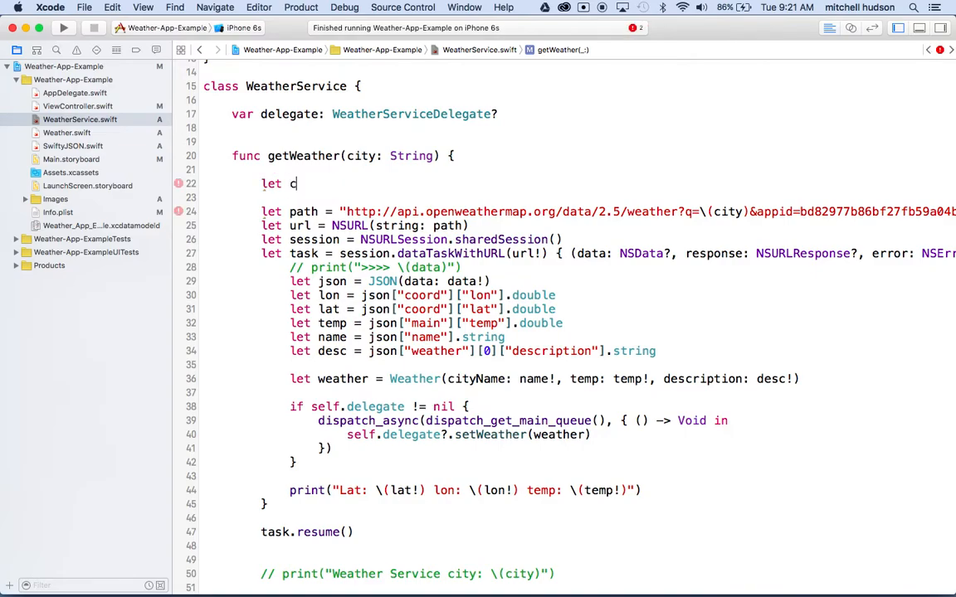
pyautogui.write('ity')
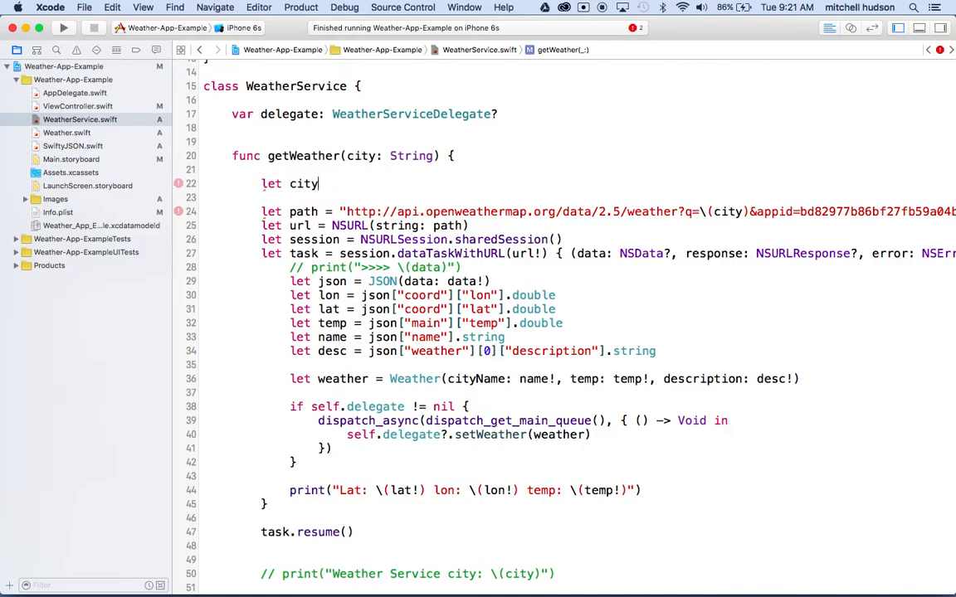
pyautogui.write('Escaped')
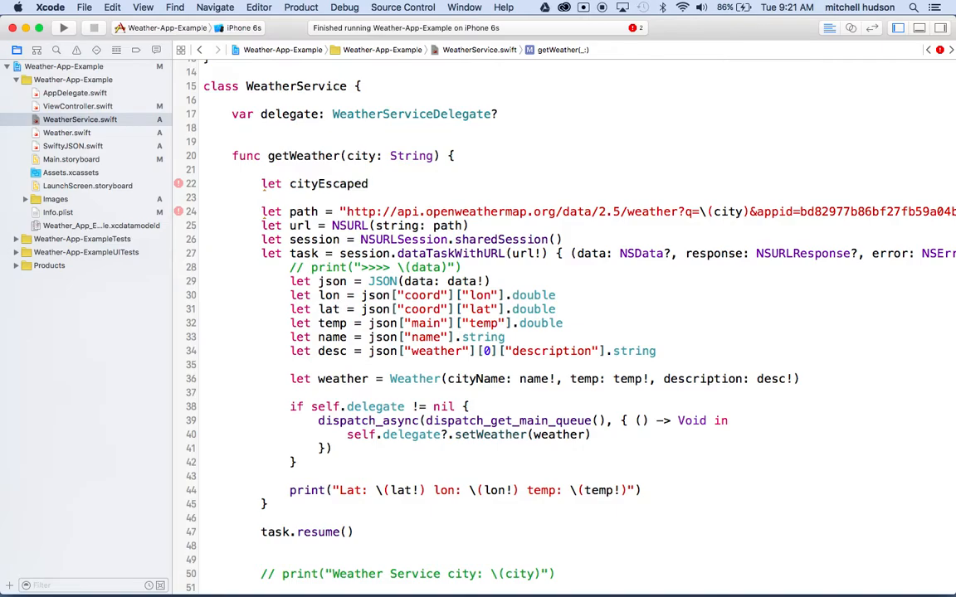
pyautogui.write('= city.string')
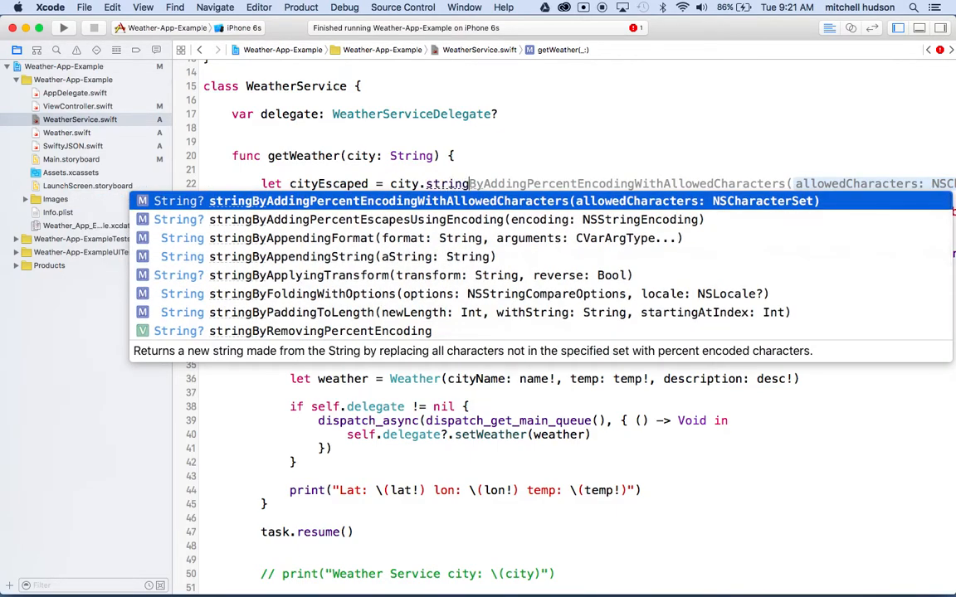
pyautogui.write('ByAdd')
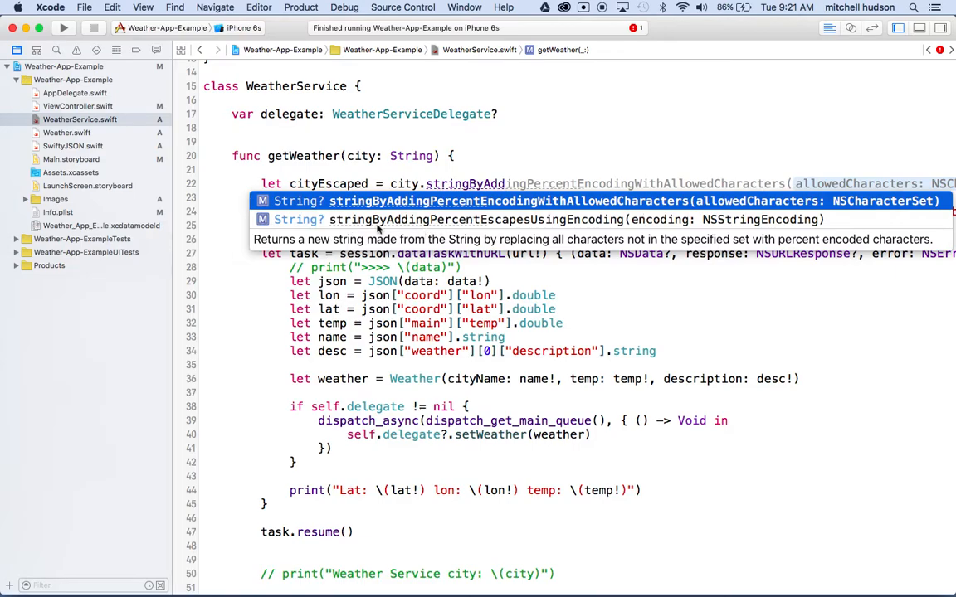
pyautogui.moveTo(498, 233)
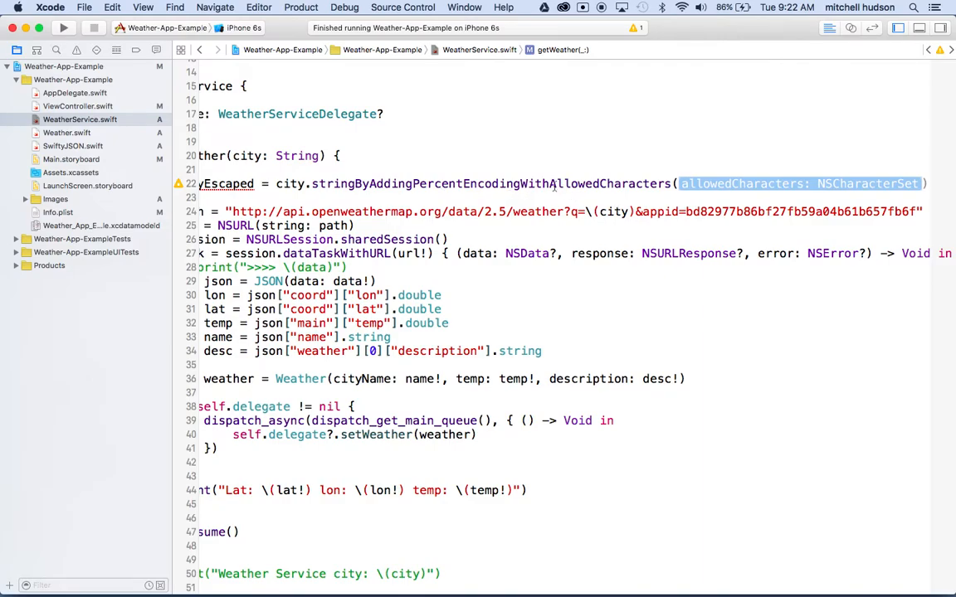
pyautogui.moveTo(552, 183)
pyautogui.write('NSCharacterSet')
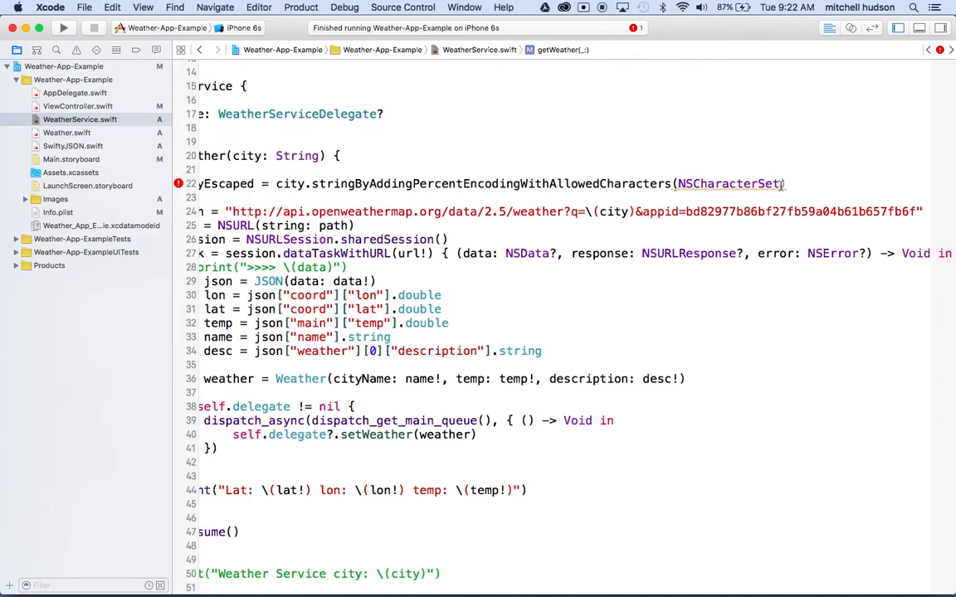
# Pass NSCharacterSet.URLHostAllowedCharacterSet() as cityEscaped's allowed characters
pyautogui.write('.URL')
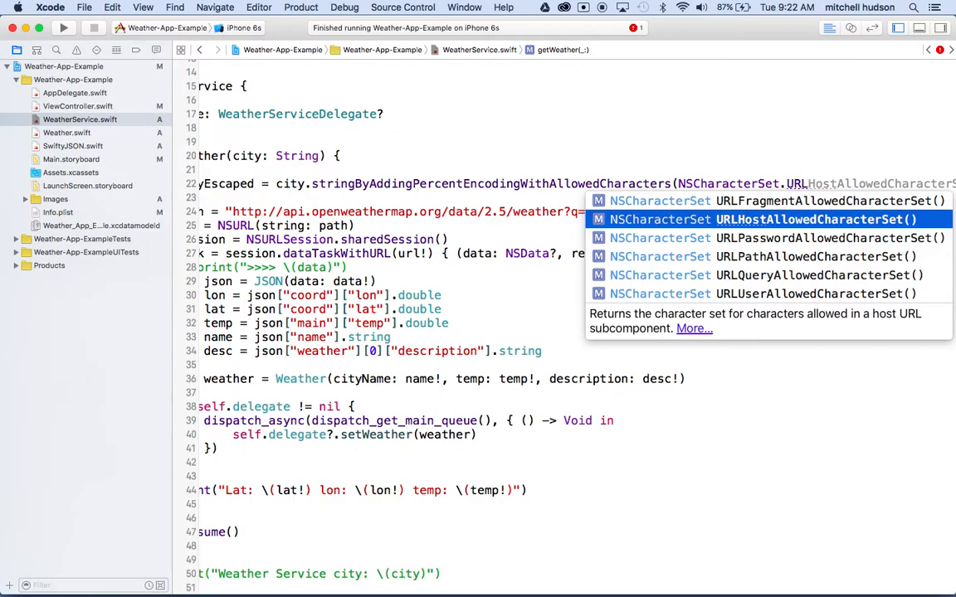
pyautogui.press('return')
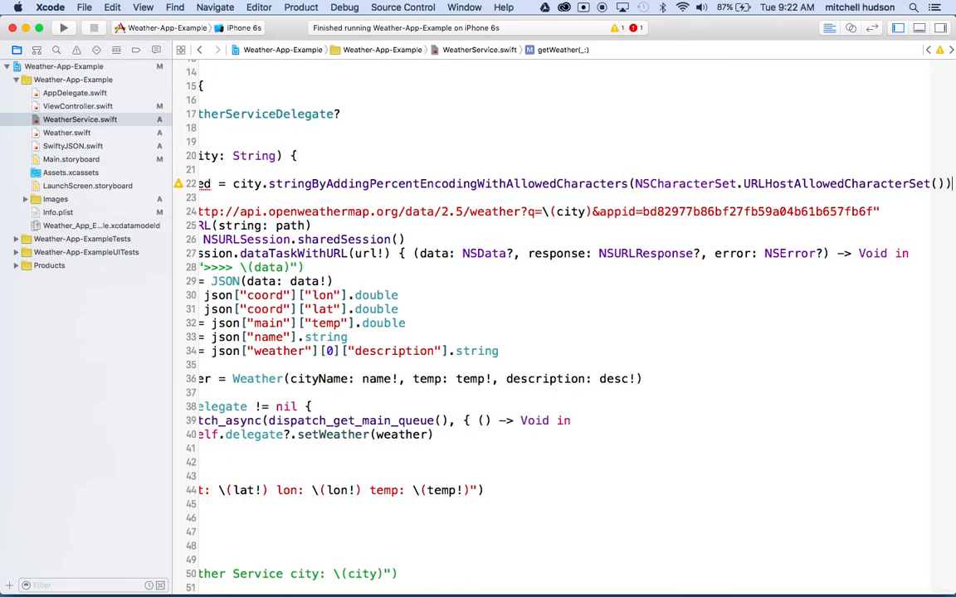
# Swap city for cityEscaped in the request path, review the encoding call, and run the app
pyautogui.doubleClick(685, 184)
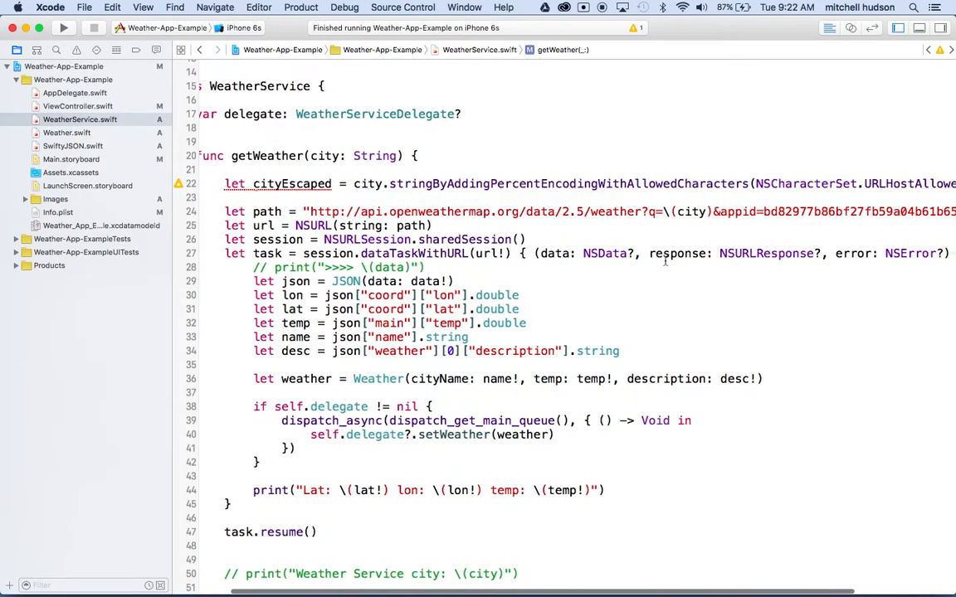
pyautogui.hscroll(3)
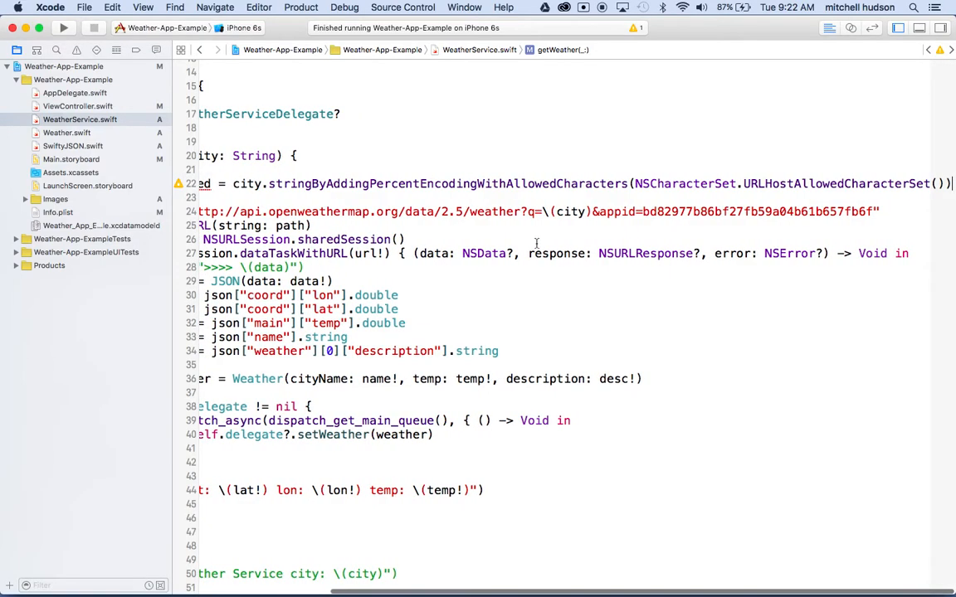
pyautogui.moveTo(719, 221)
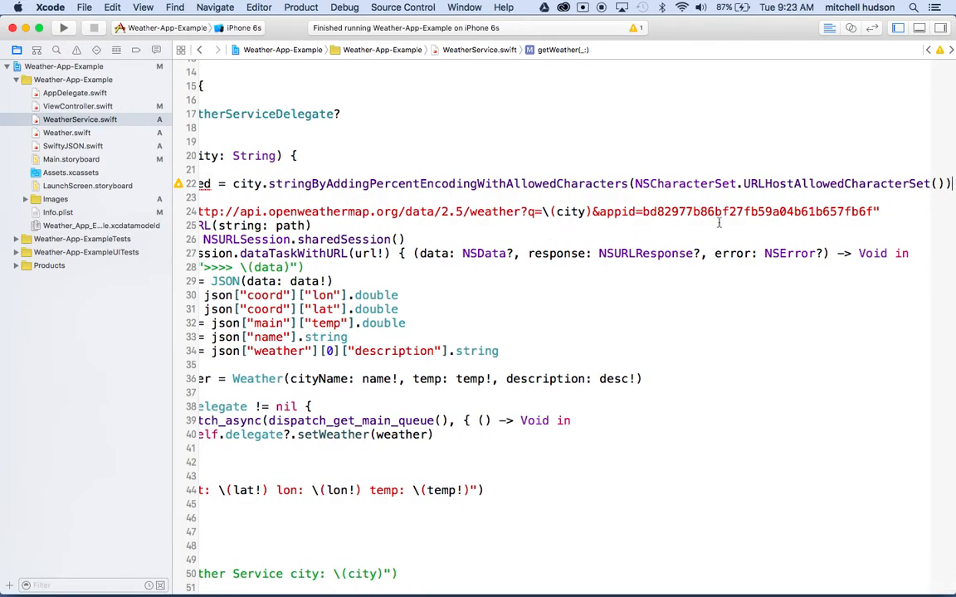
pyautogui.moveTo(859, 163)
pyautogui.write('Escaped')
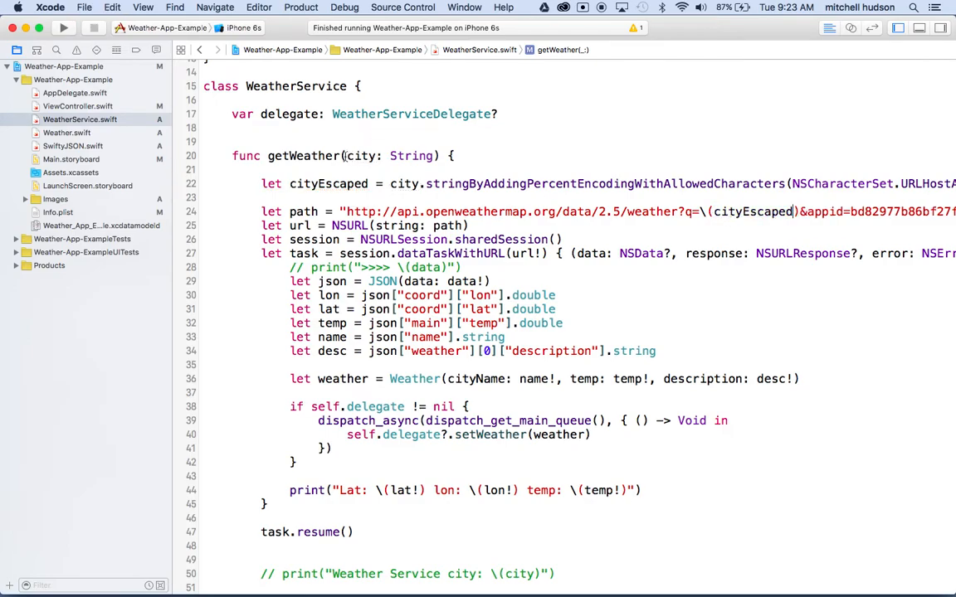
pyautogui.doubleClick(361, 156)
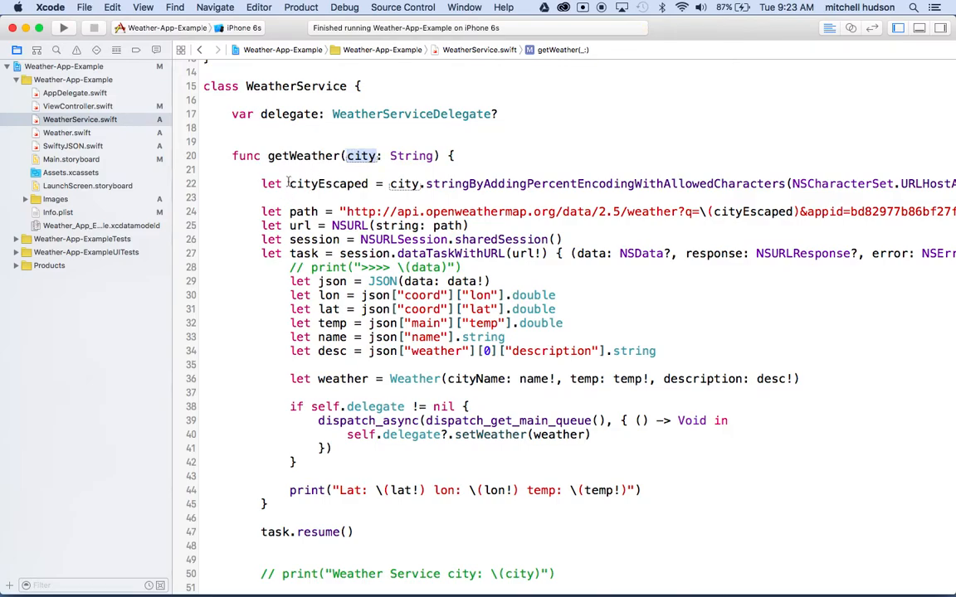
pyautogui.doubleClick(319, 184)
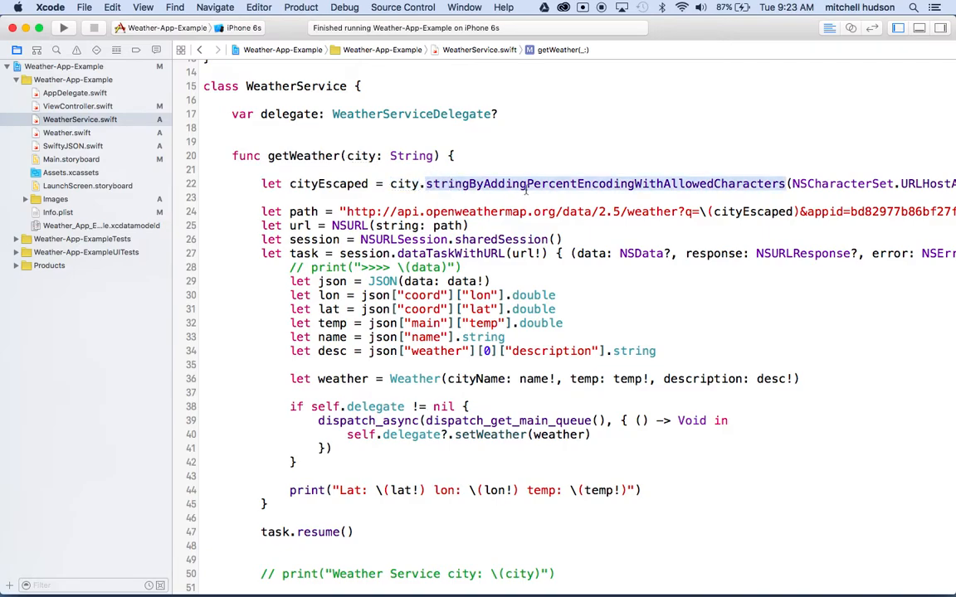
pyautogui.hscroll(3)
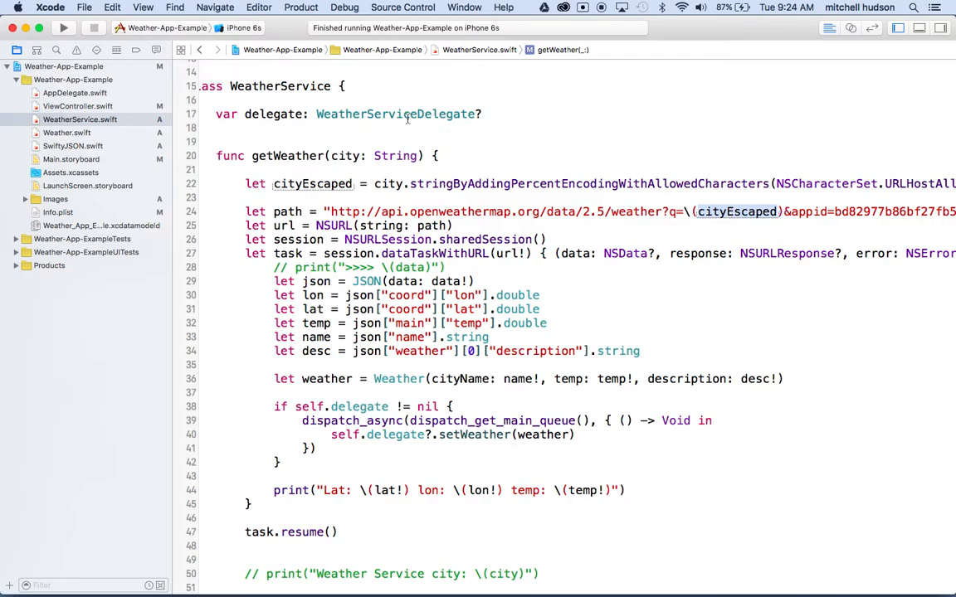
pyautogui.click(64, 28)
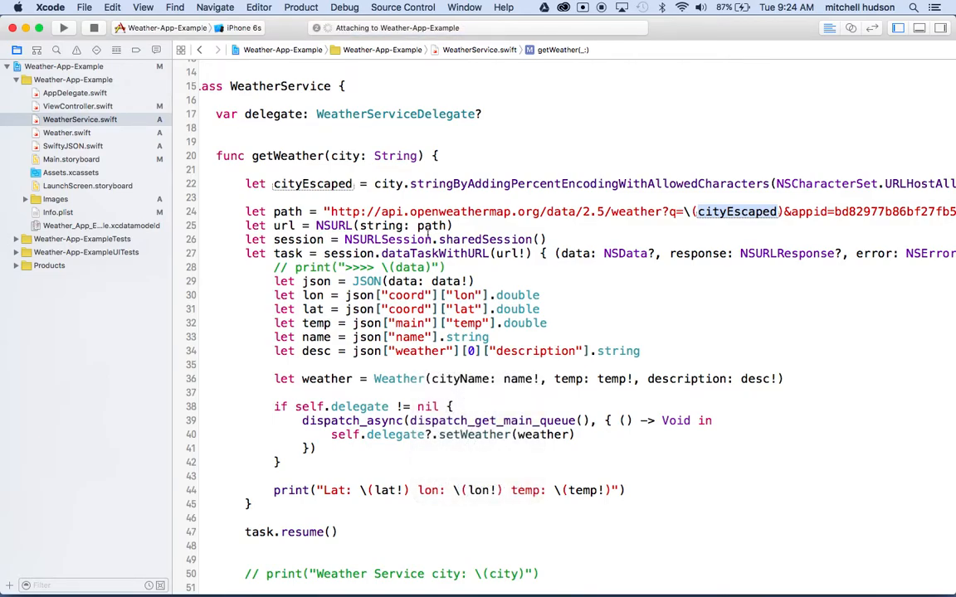
# Bring up the running weather app and submit San Diego as the city
pyautogui.click(64, 27)
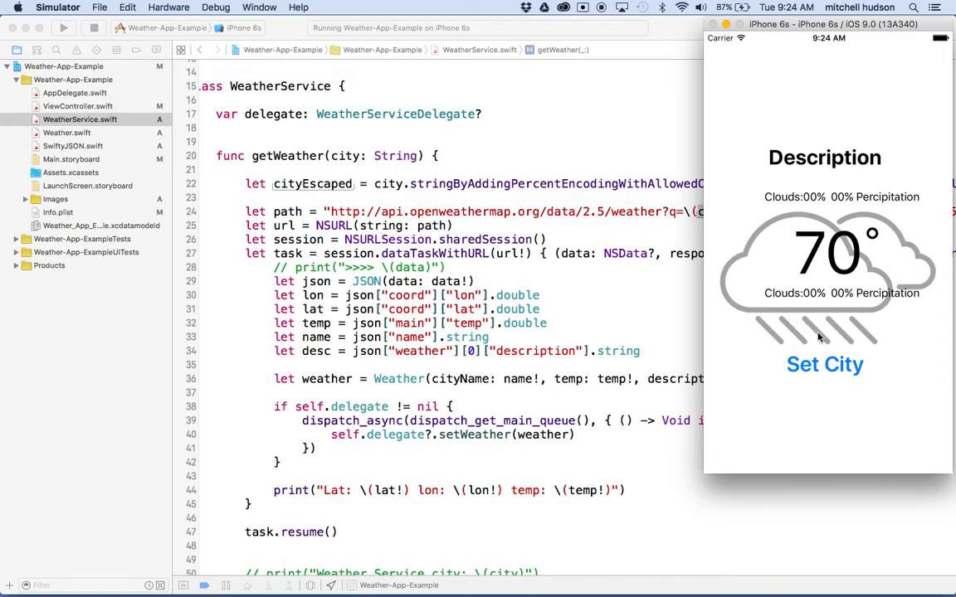
pyautogui.click(825, 364)
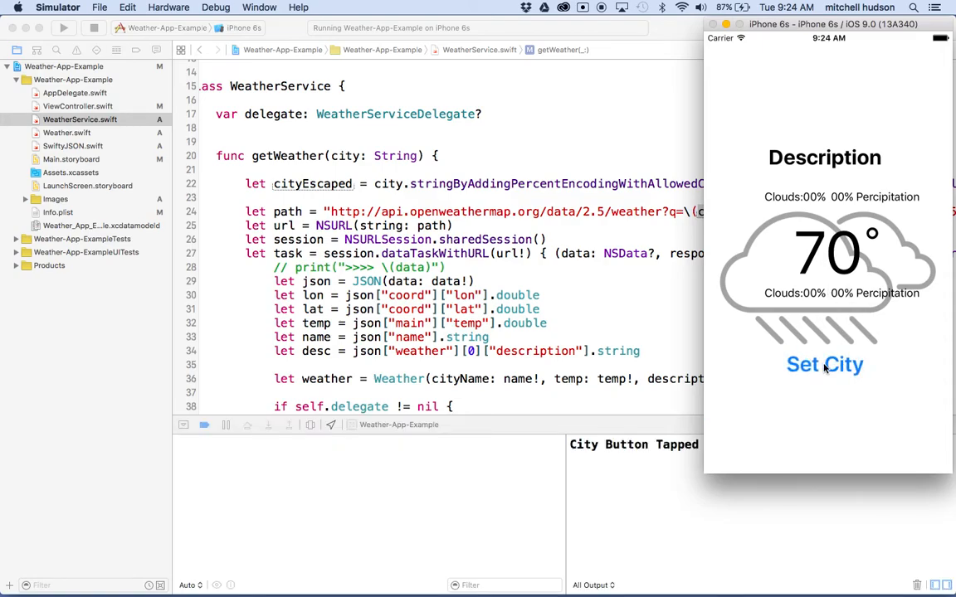
pyautogui.click(824, 365)
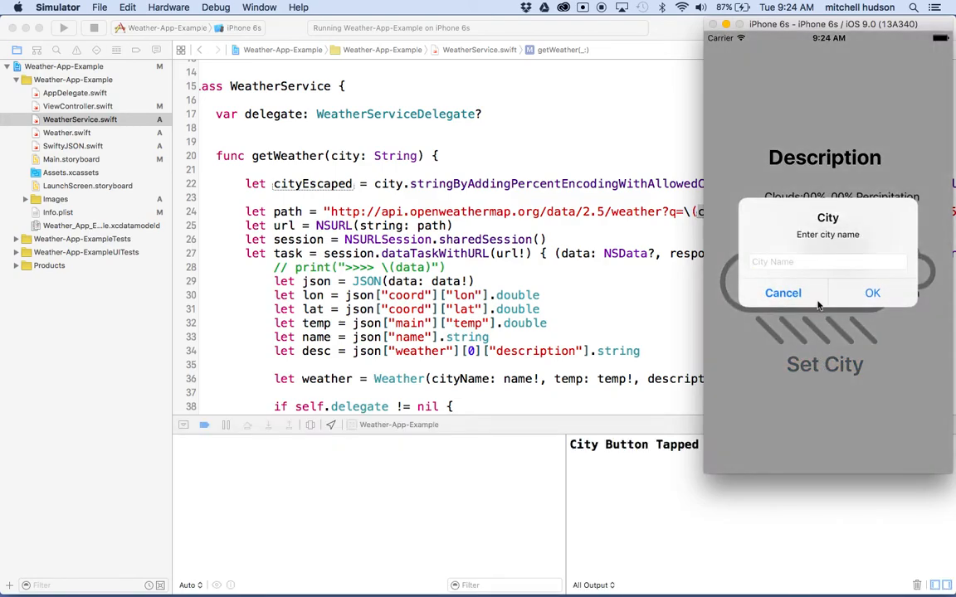
pyautogui.write('San Die')
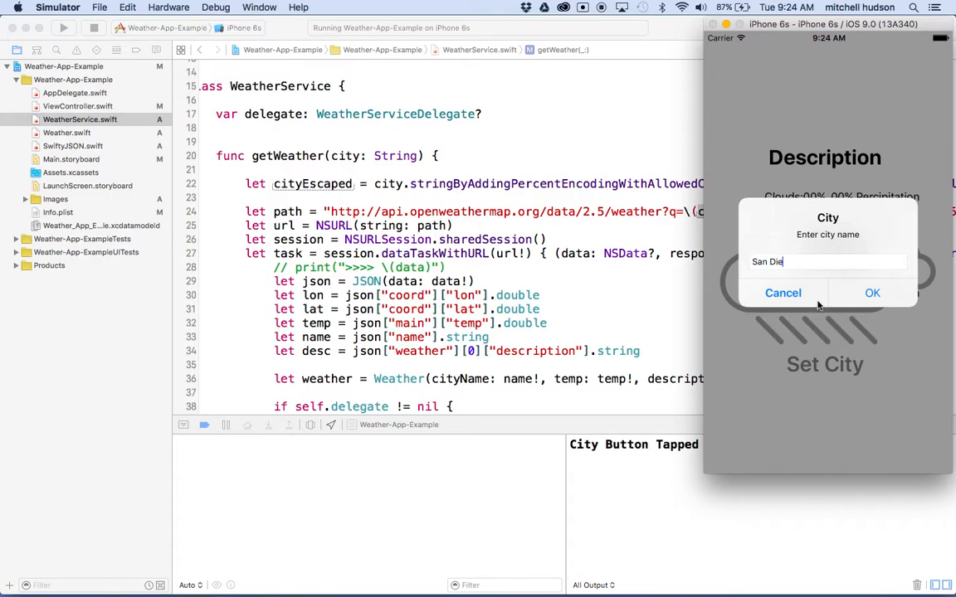
pyautogui.write('go')
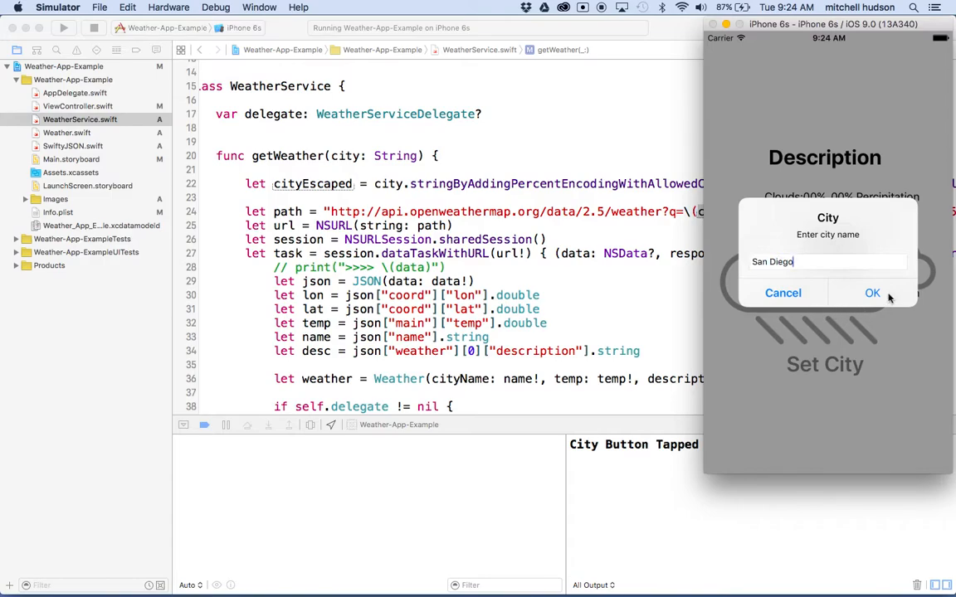
pyautogui.click(872, 293)
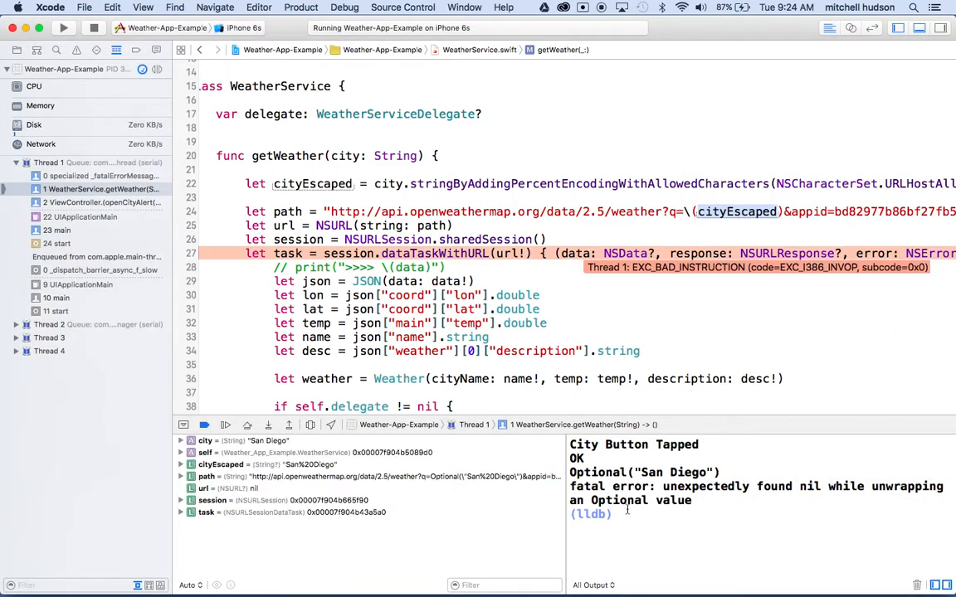
# Highlight the nil-unwrapping fatal error message in the debugger console
pyautogui.doubleClick(643, 472)
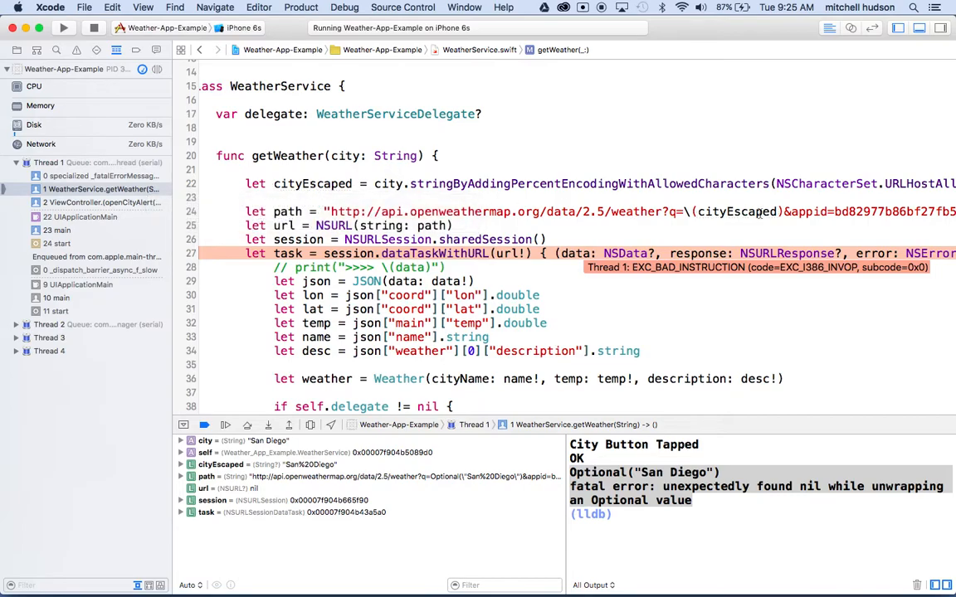
pyautogui.moveTo(737, 212)
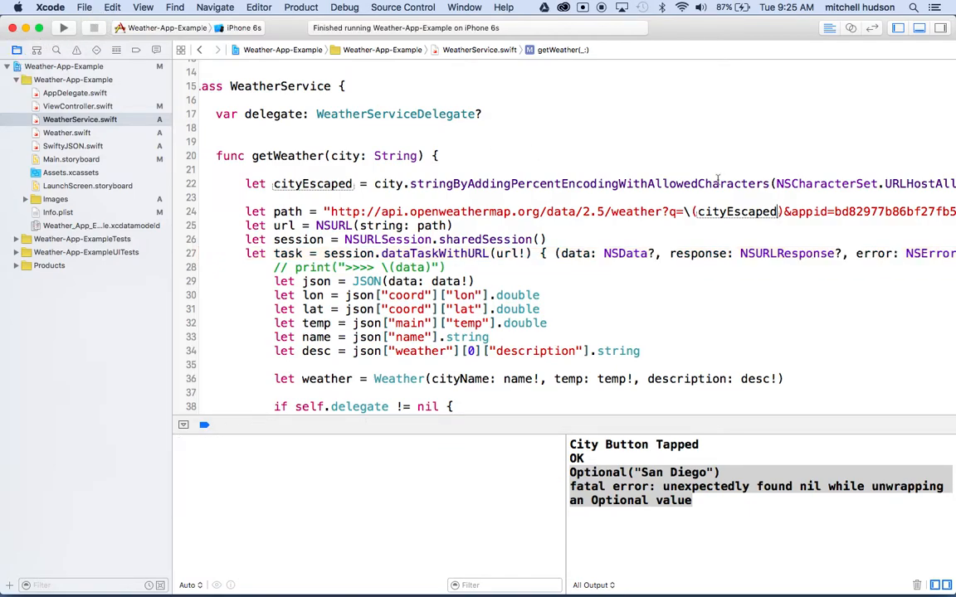
# Add ! after cityEscaped in the request path and rerun the app
pyautogui.doubleClick(736, 212)
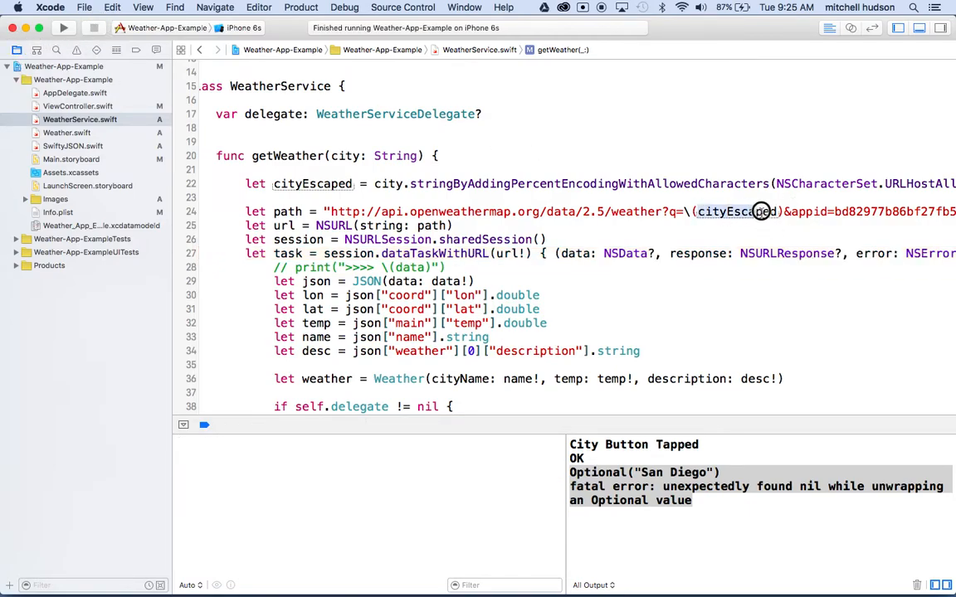
pyautogui.click(759, 211)
pyautogui.write('!')
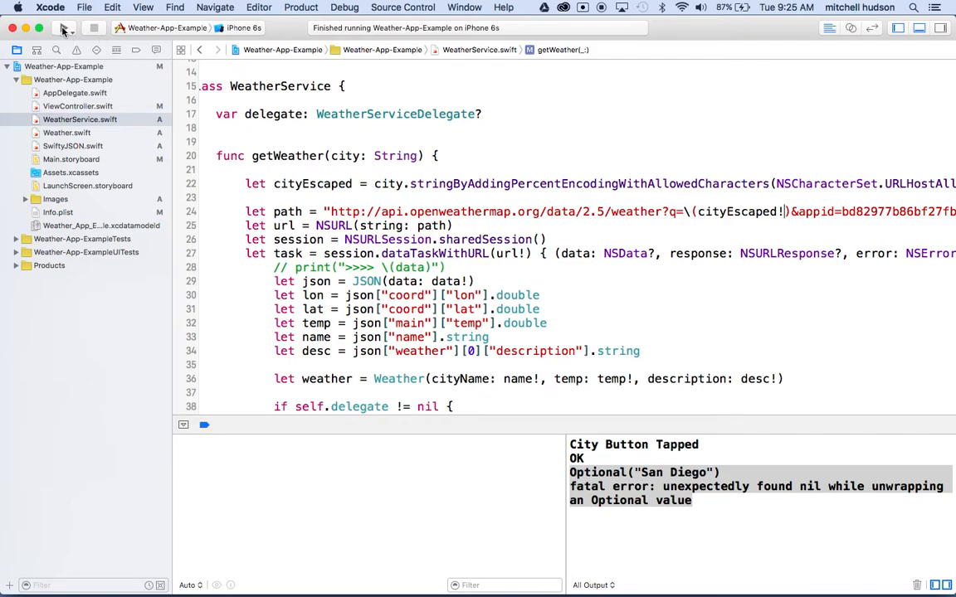
pyautogui.click(63, 27)
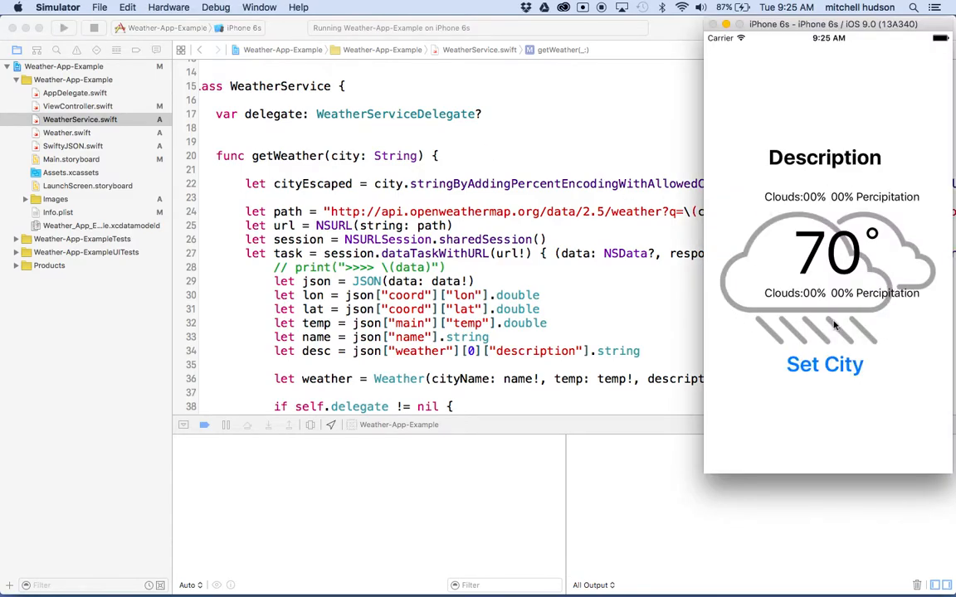
# Fetch weather for San Diego and Paris in the Simulator app
pyautogui.click(824, 364)
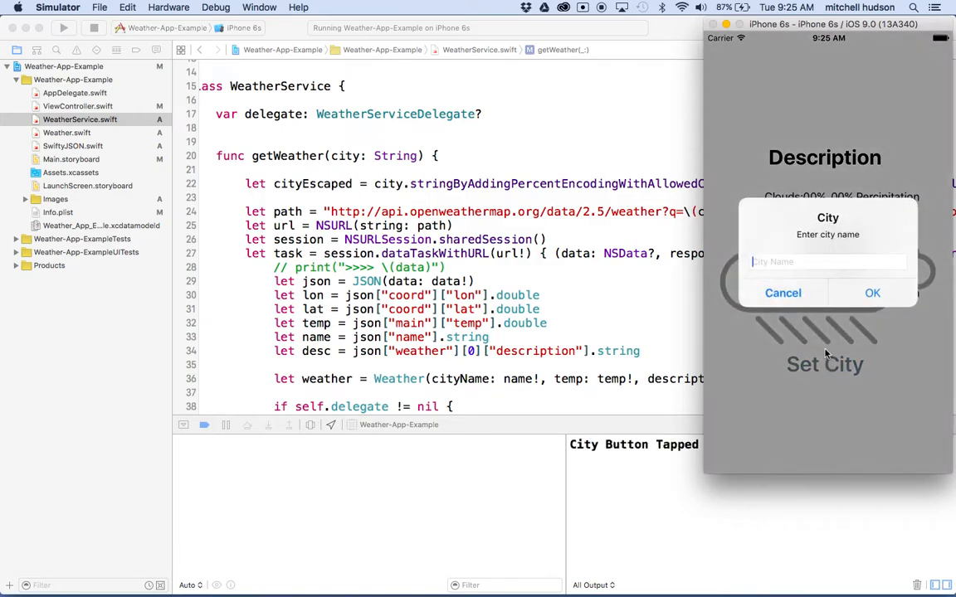
pyautogui.write('San')
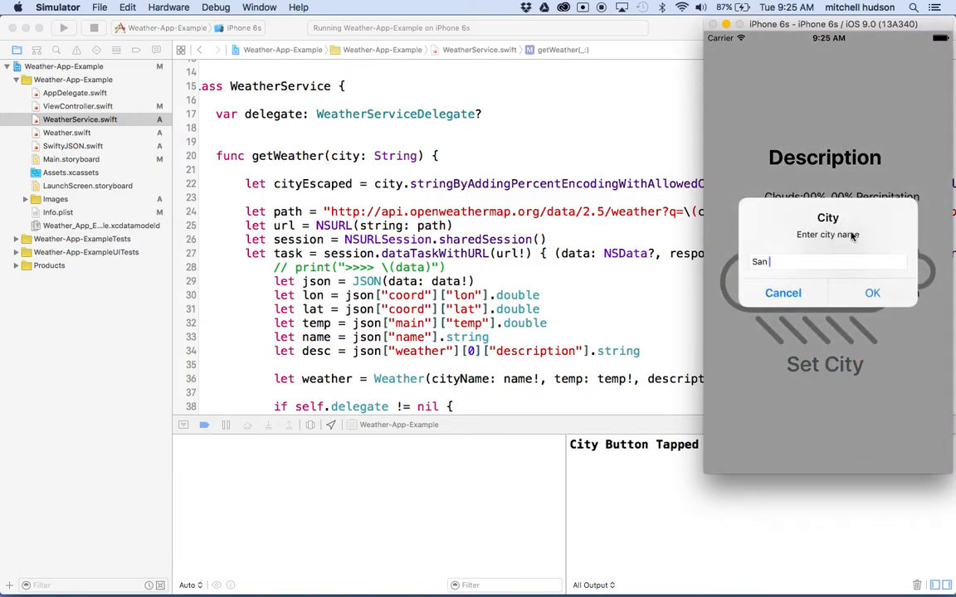
pyautogui.write('Diego')
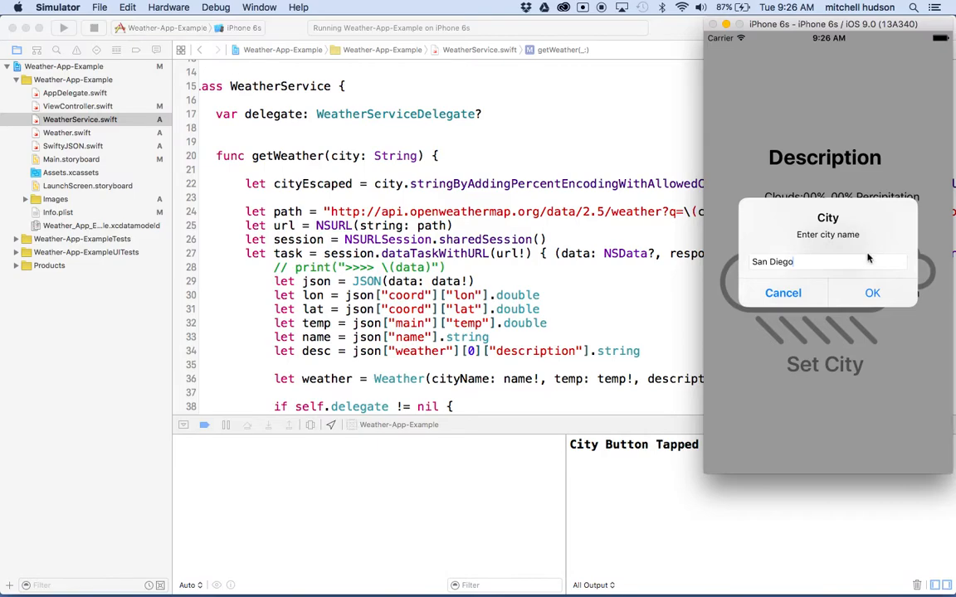
pyautogui.click(873, 293)
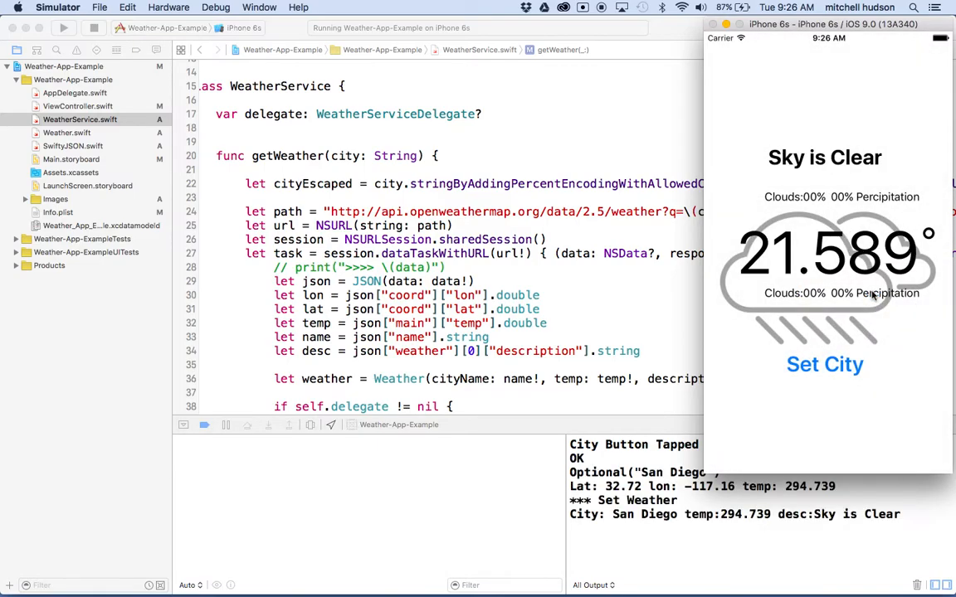
pyautogui.moveTo(784, 257)
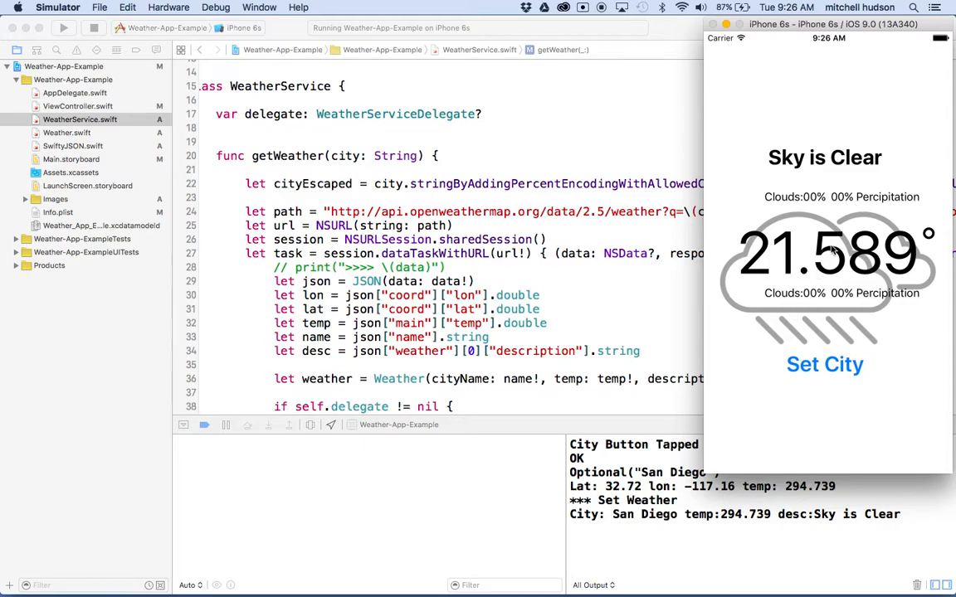
pyautogui.moveTo(817, 388)
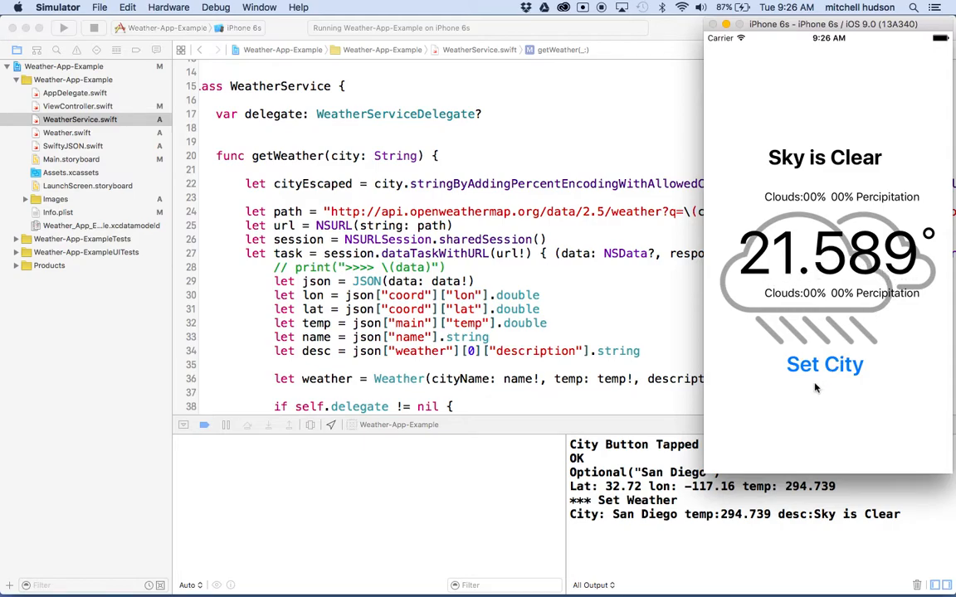
pyautogui.click(824, 365)
pyautogui.write('Paris')
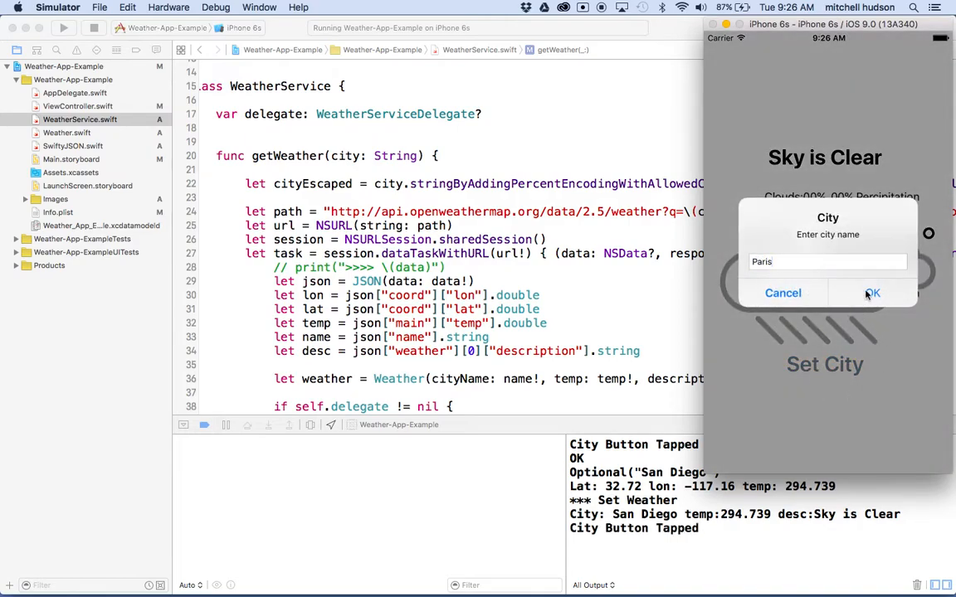
pyautogui.click(872, 292)
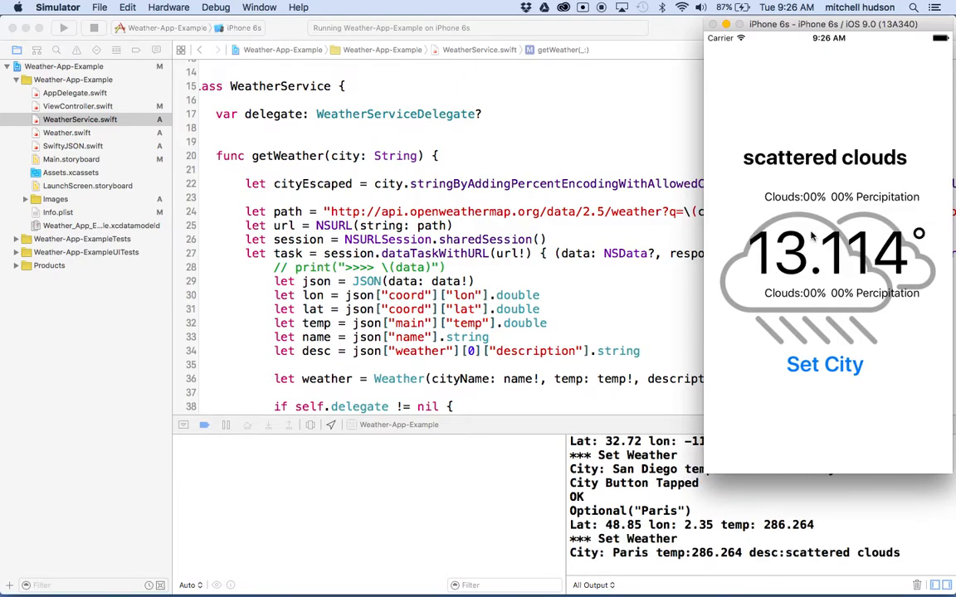
pyautogui.moveTo(805, 274)
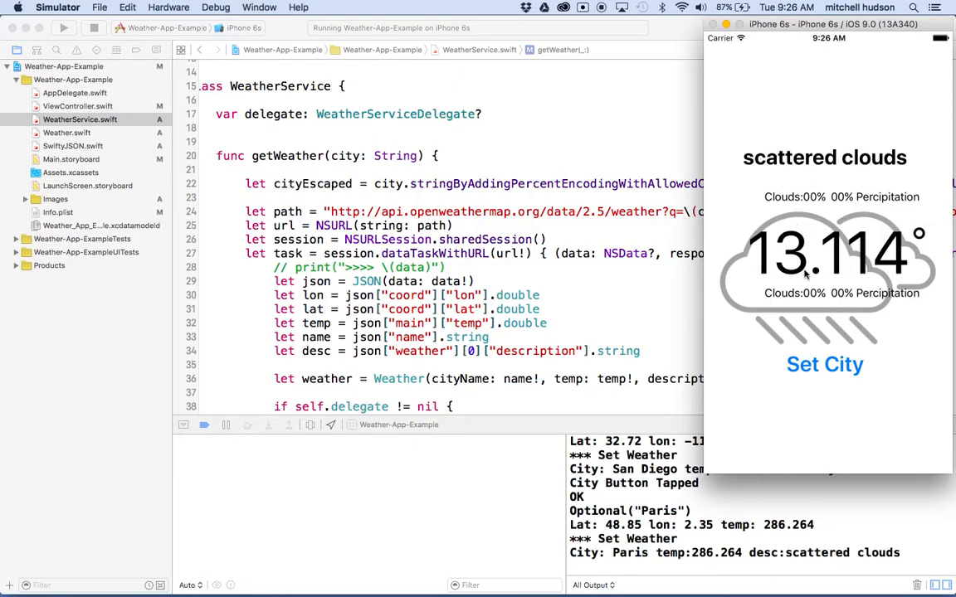
# Fetch weather for Westbrook and San Francisco, then stop the app in Xcode
pyautogui.click(824, 365)
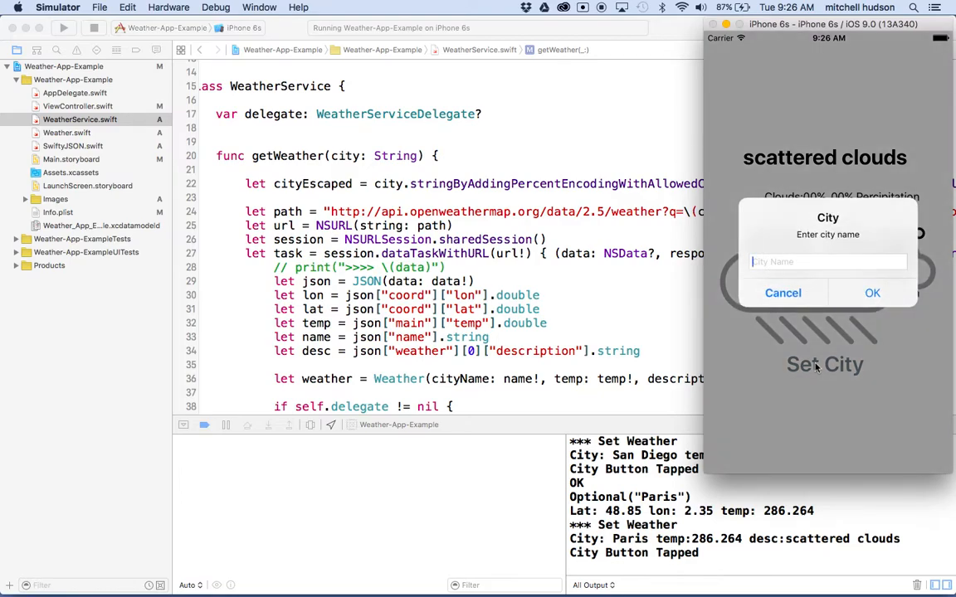
pyautogui.write('Westbrook')
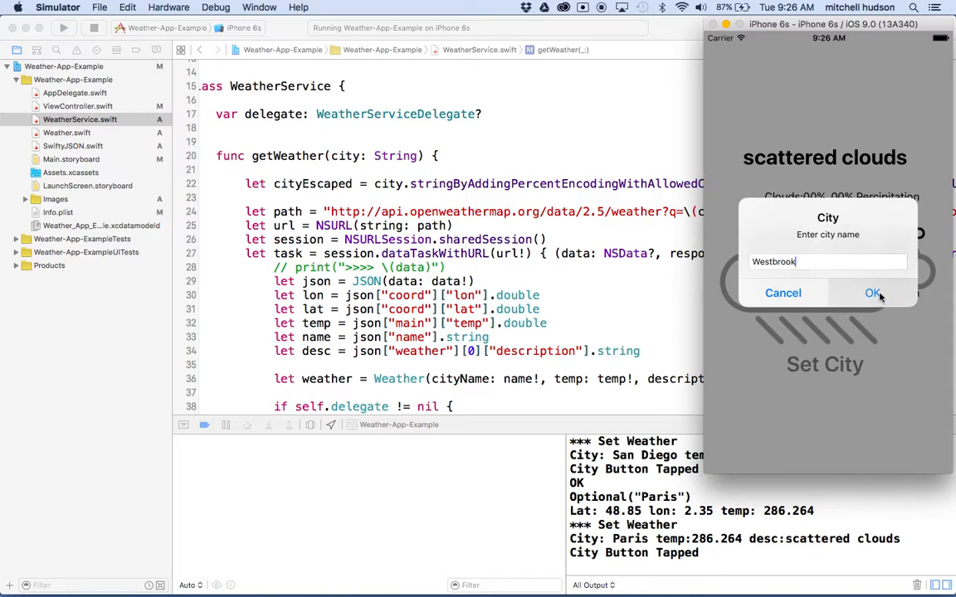
pyautogui.click(873, 293)
pyautogui.write('San Fran')
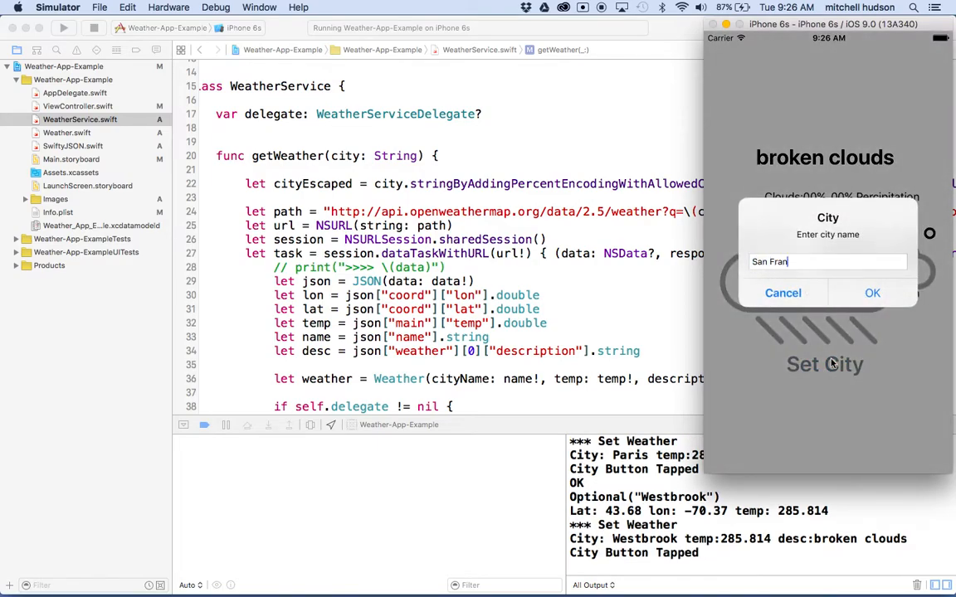
pyautogui.write('cisco')
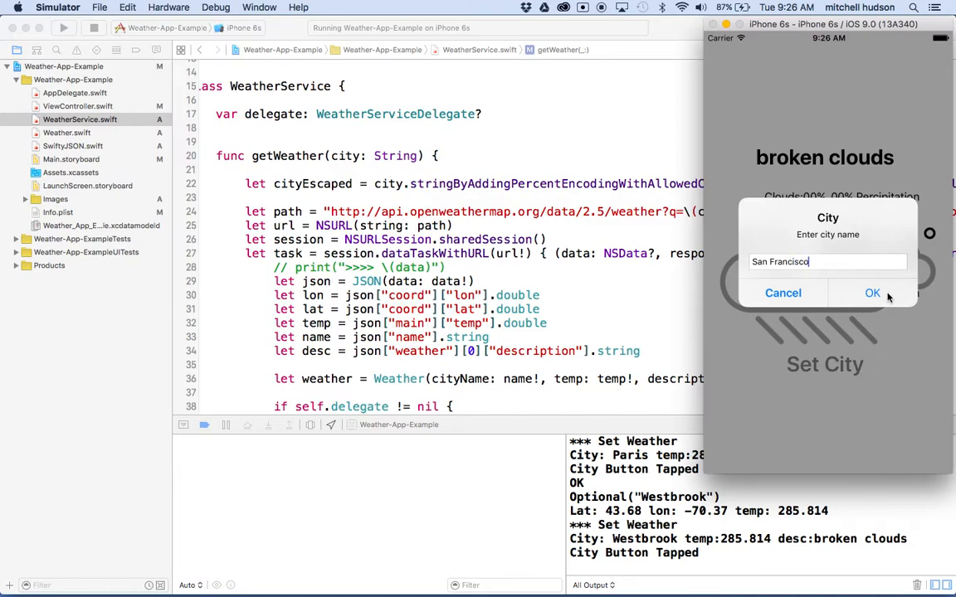
pyautogui.click(872, 293)
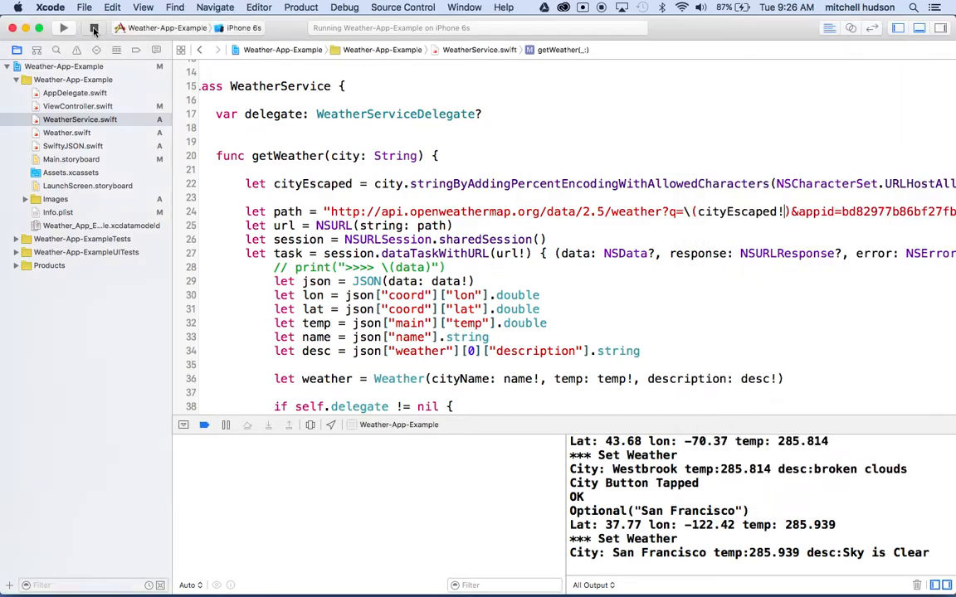
pyautogui.click(94, 27)
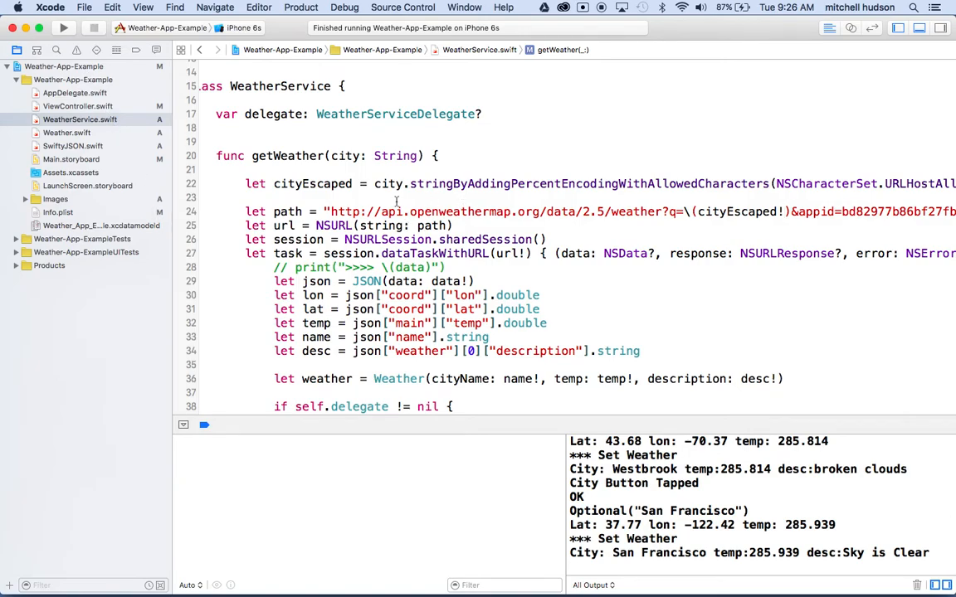
pyautogui.doubleClick(444, 183)
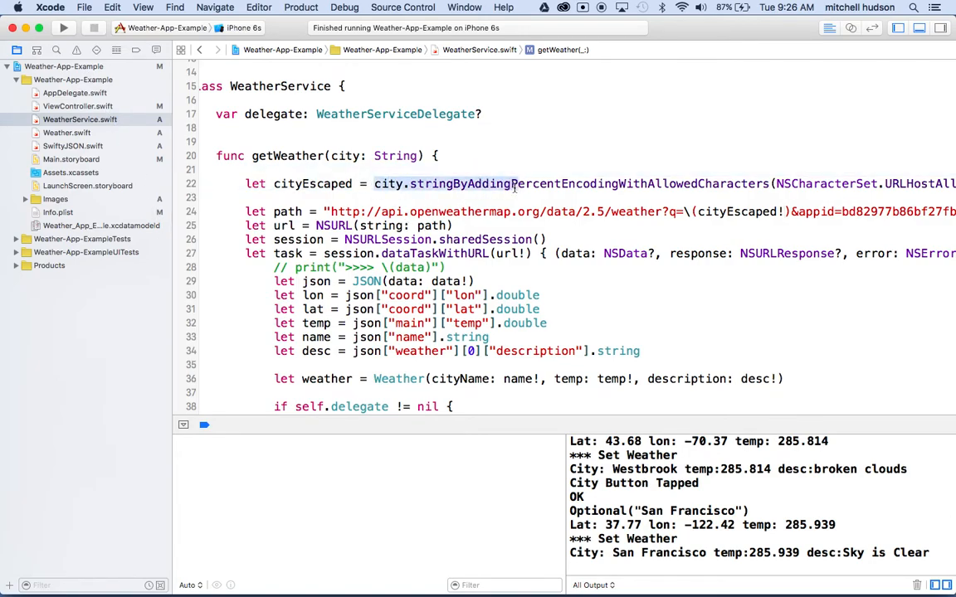